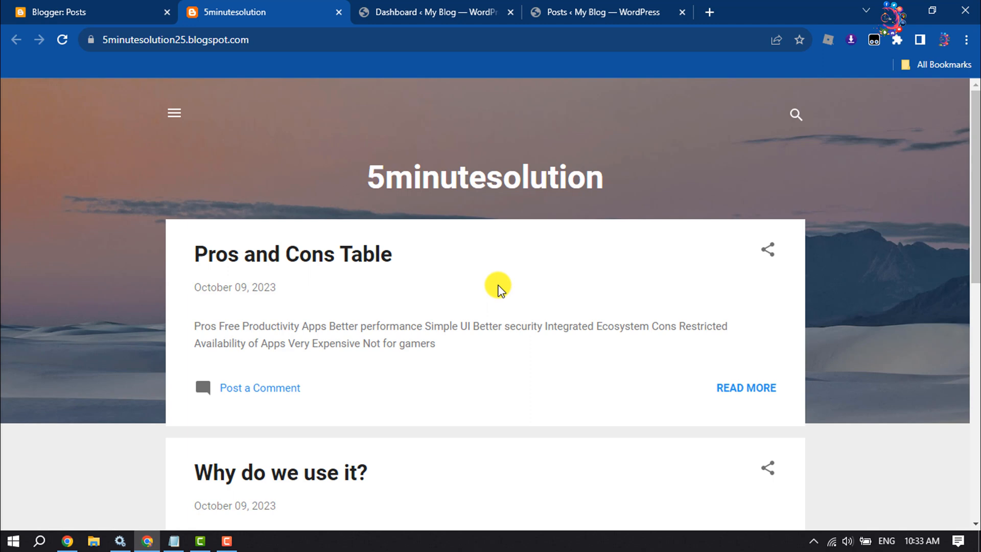
pyautogui.moveTo(521, 277)
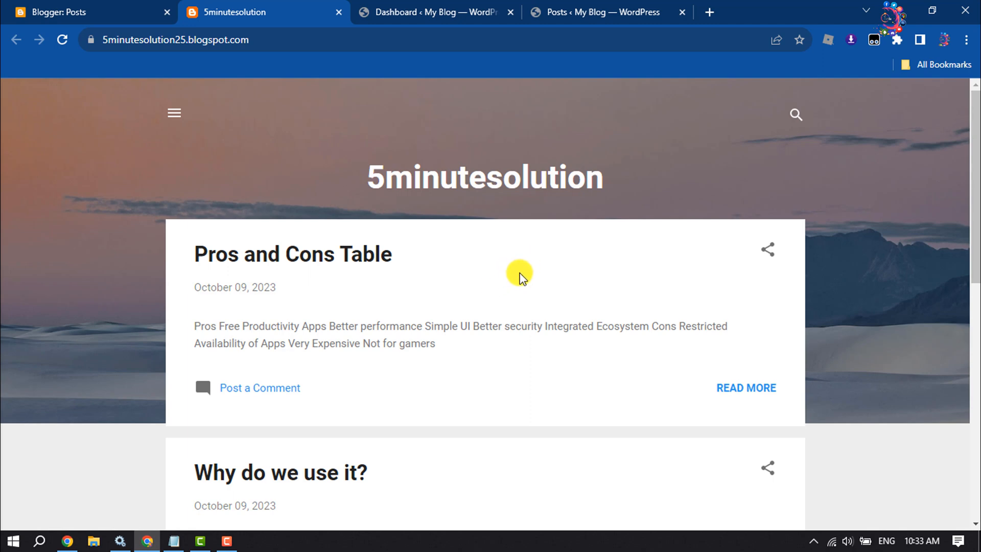
pyautogui.moveTo(534, 243)
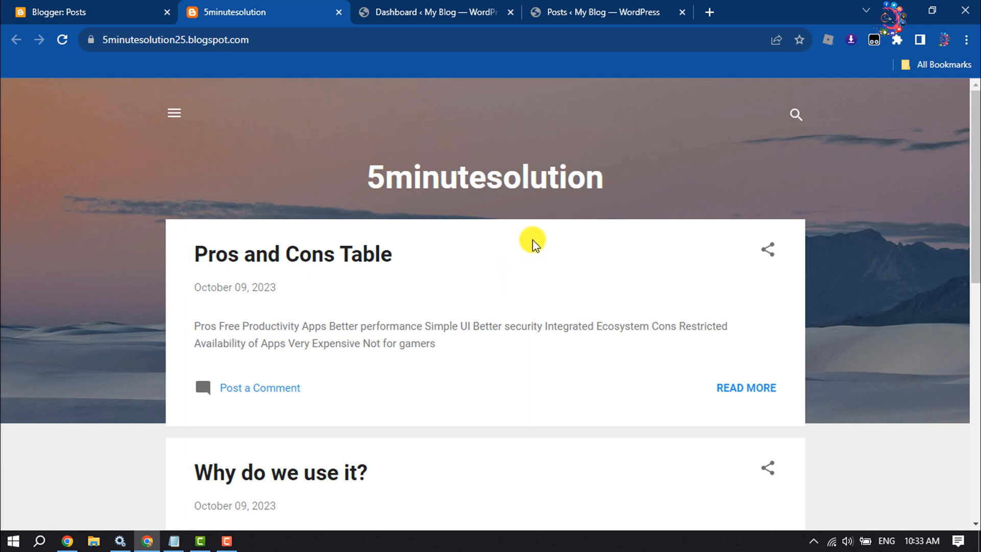
# Review the Blogger blog and note its web address.
pyautogui.scroll(-3)
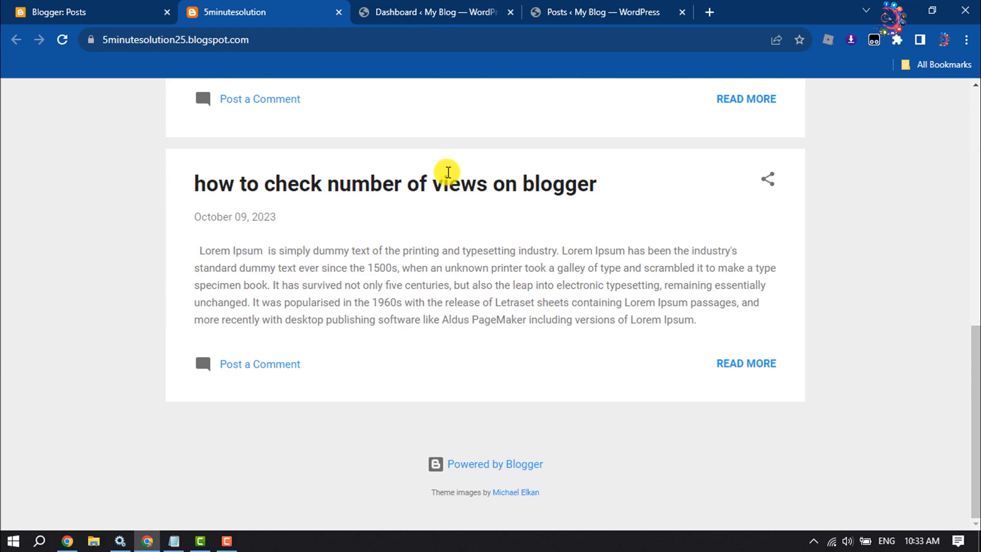
pyautogui.scroll(3)
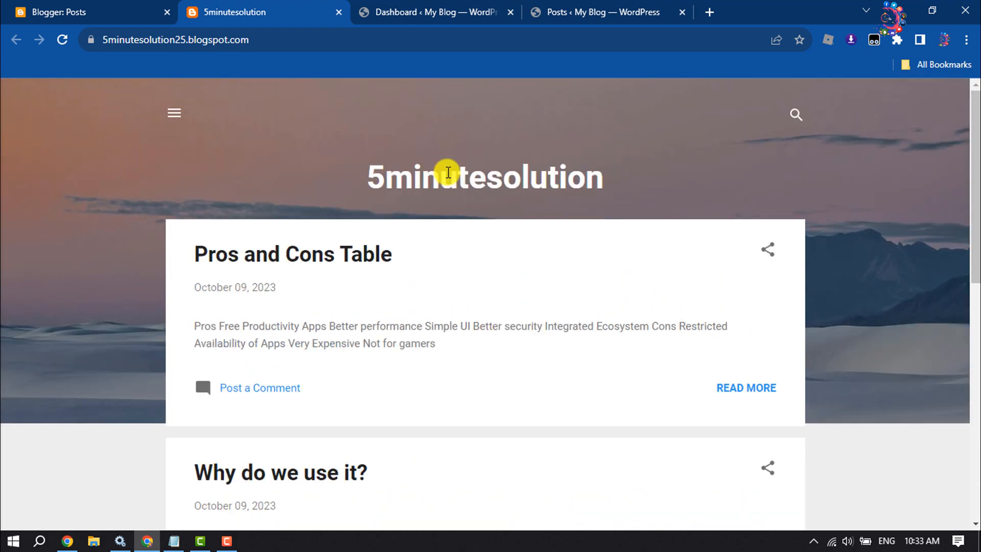
pyautogui.click(175, 40)
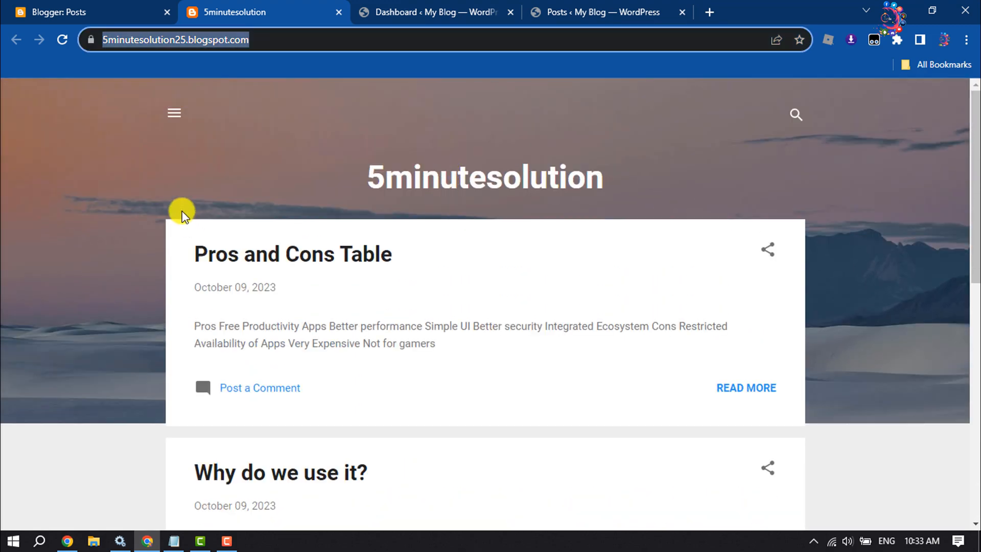
pyautogui.moveTo(299, 173)
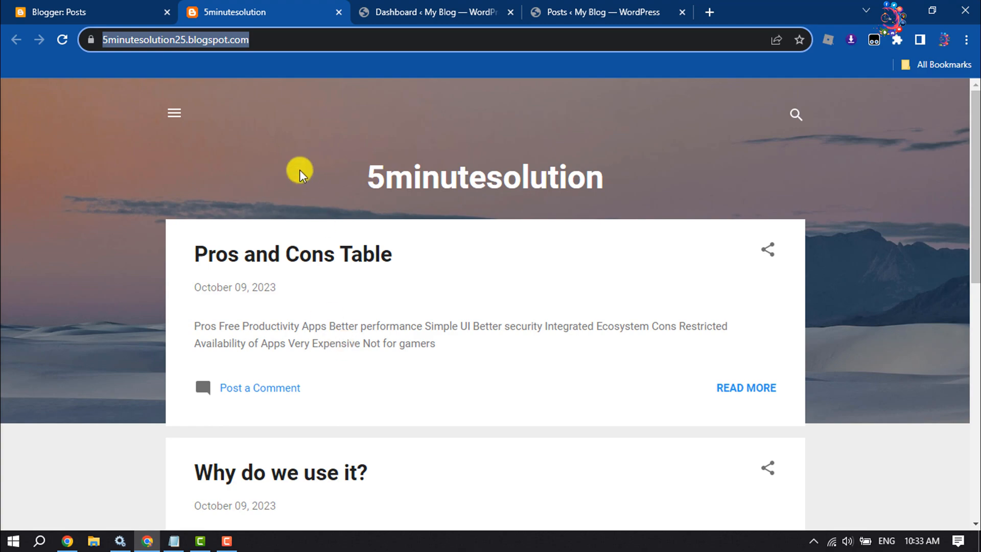
pyautogui.scroll(-3)
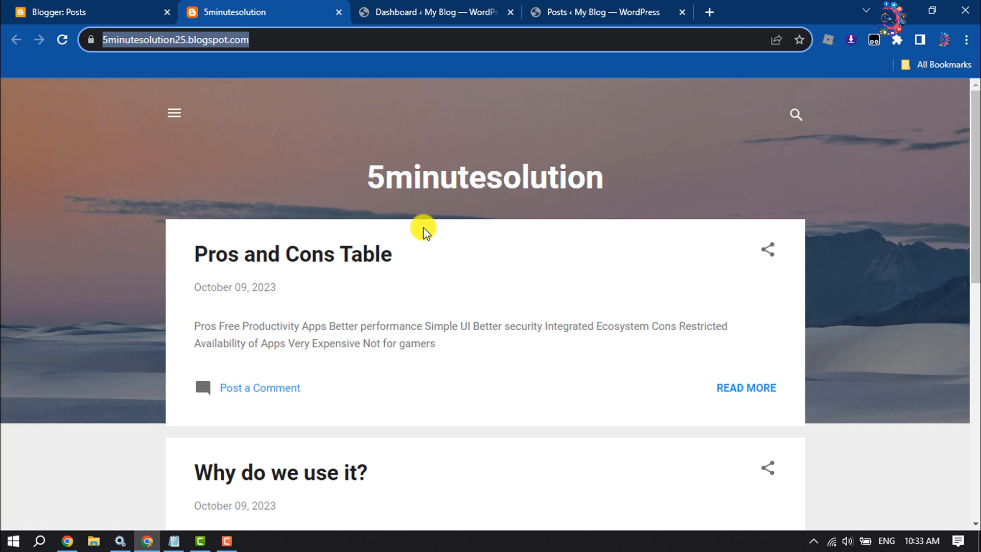
pyautogui.moveTo(598, 6)
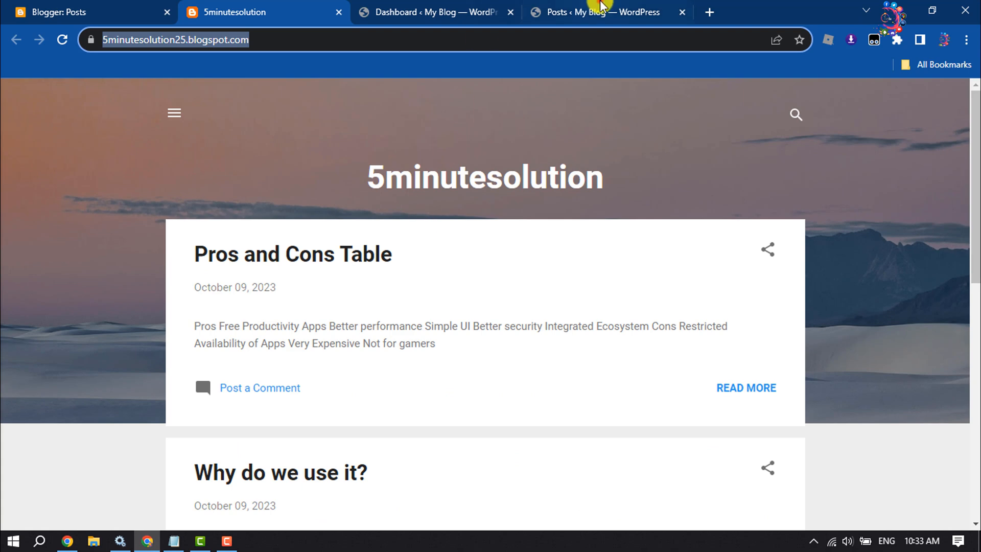
# Check the WordPress posts list is empty, then return to the Blogger posts list with its three posts.
pyautogui.click(601, 12)
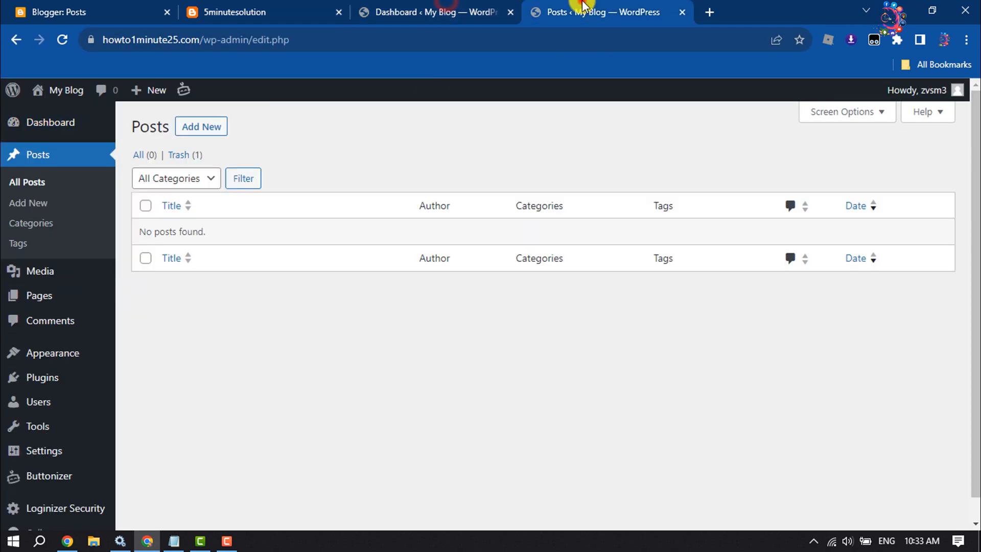
pyautogui.click(431, 12)
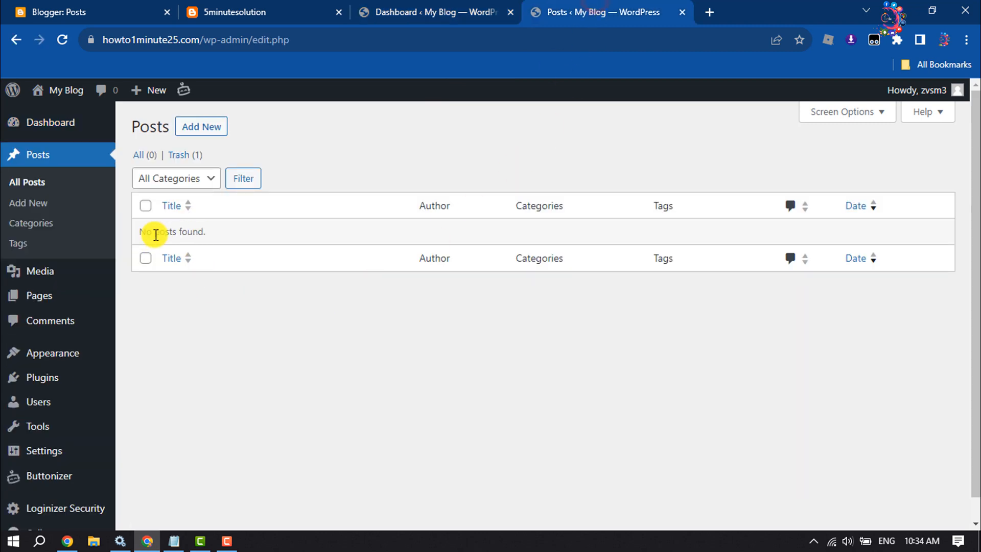
pyautogui.moveTo(319, 5)
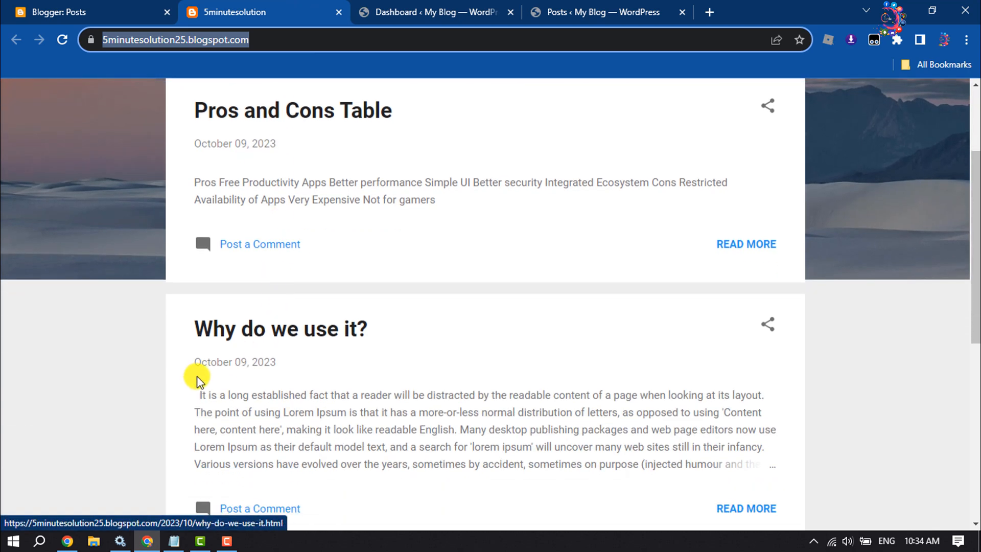
pyautogui.click(59, 13)
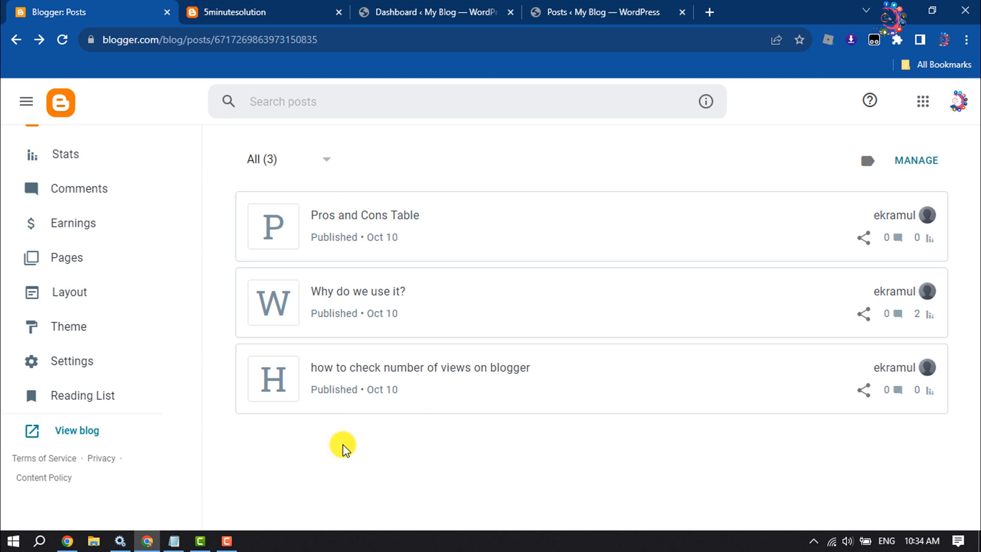
pyautogui.click(431, 12)
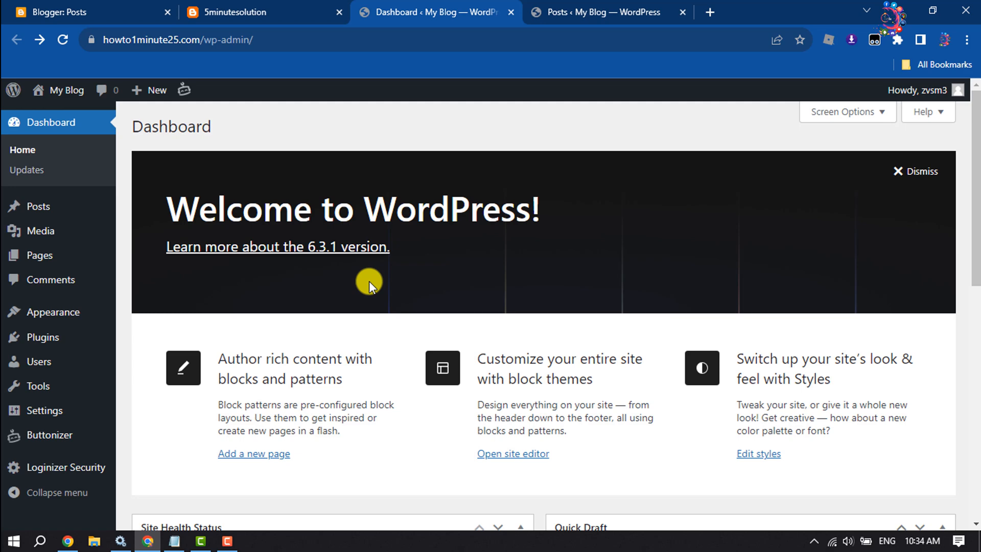
pyautogui.click(88, 13)
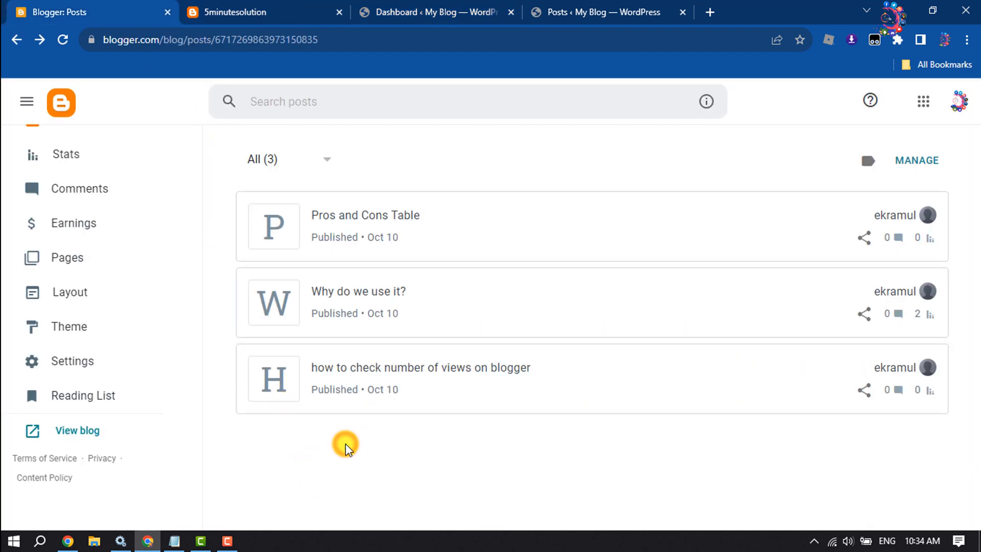
# Go into the blog's Settings and scroll to the Manage Blog section with its back up content option.
pyautogui.click(75, 361)
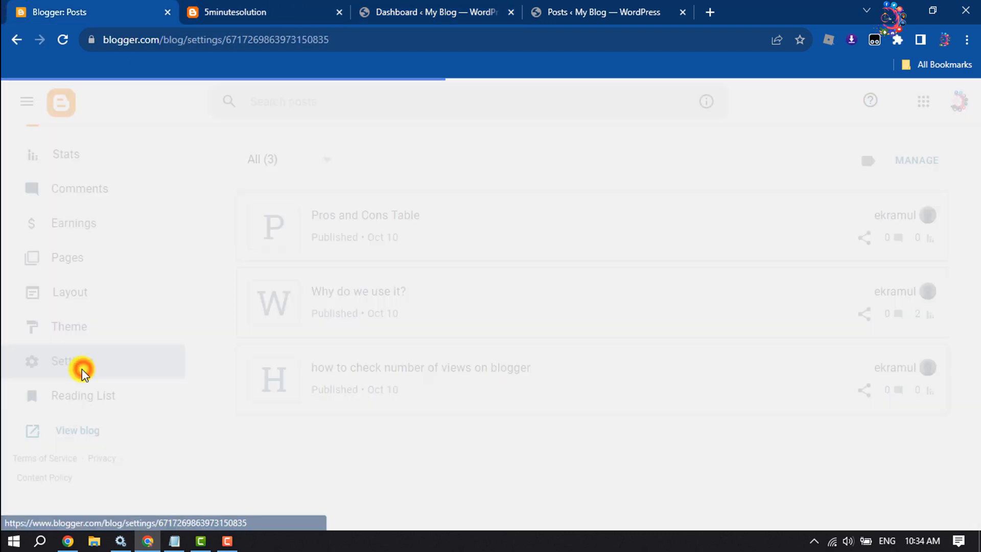
pyautogui.click(72, 361)
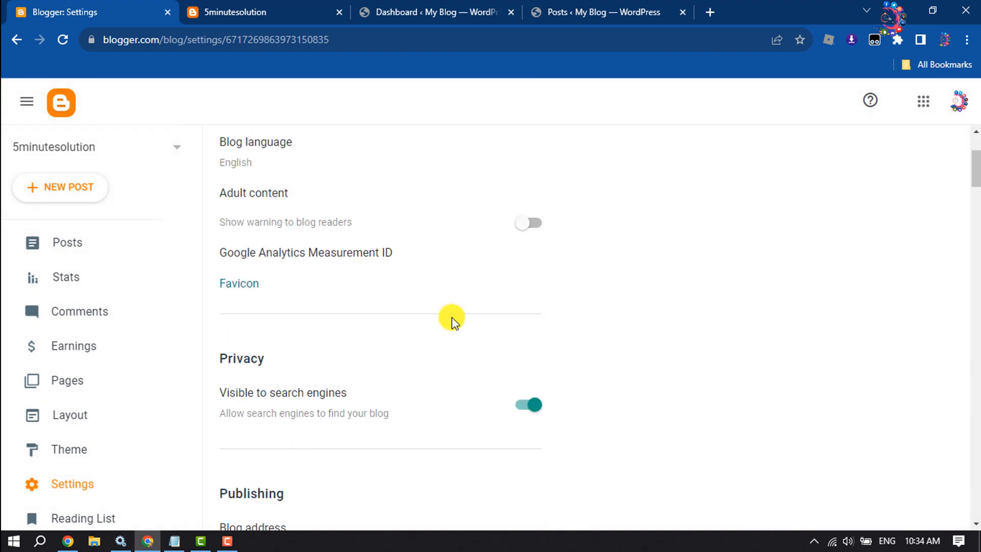
pyautogui.scroll(-3)
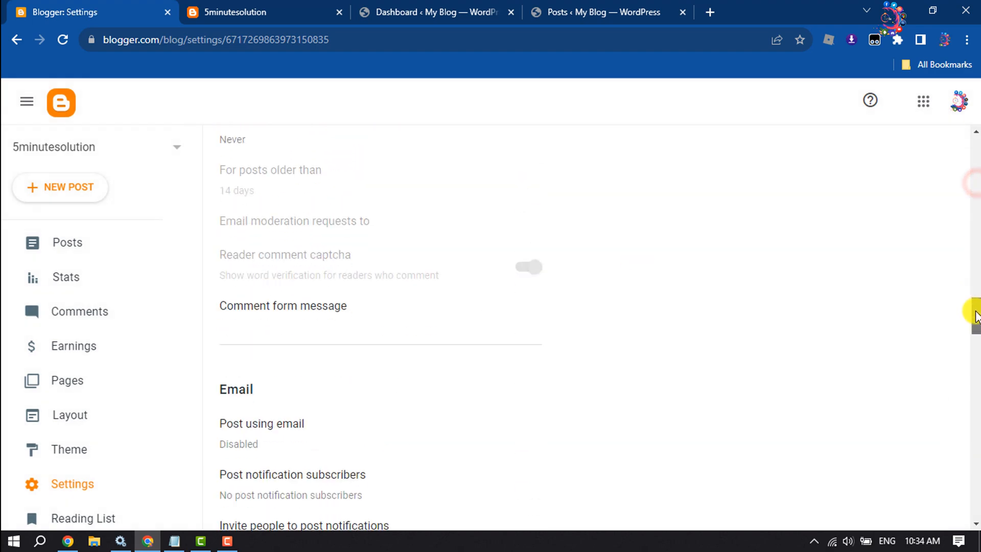
pyautogui.scroll(-3)
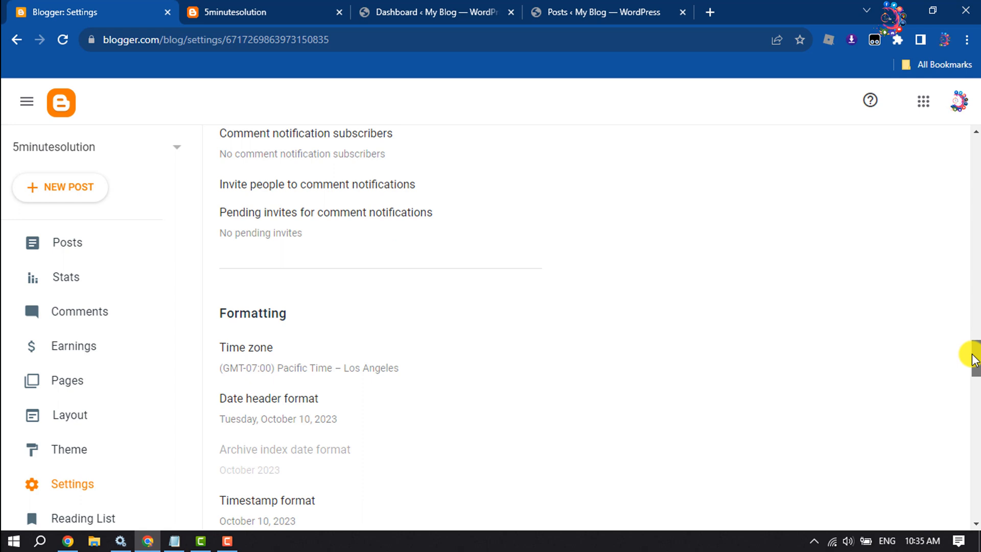
pyautogui.scroll(-3)
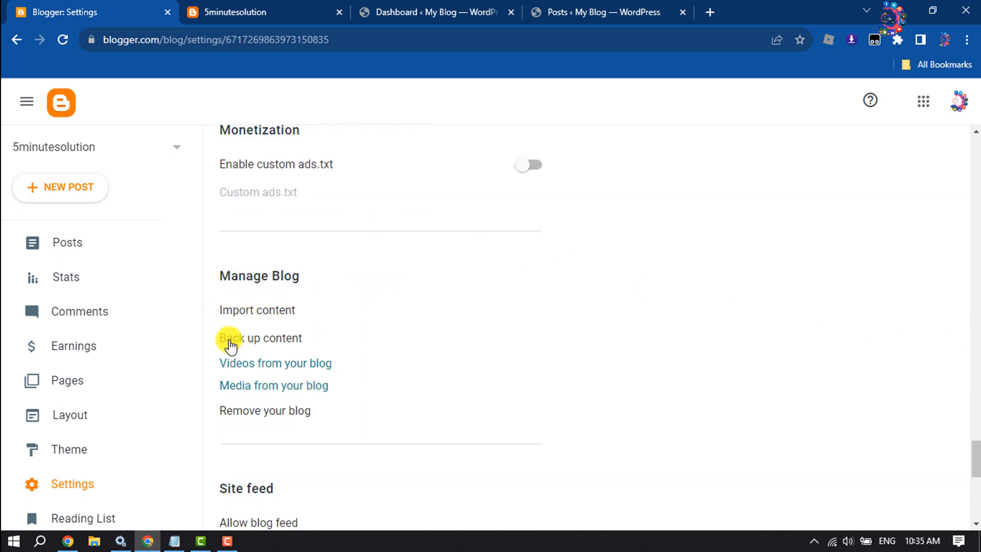
pyautogui.moveTo(228, 396)
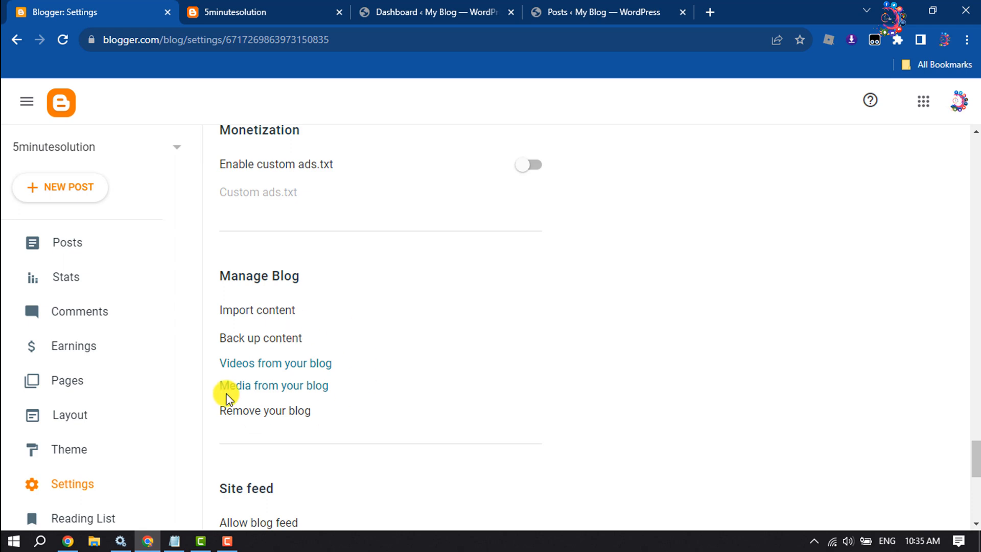
# Back up and download the Blogger content file, then switch to the WordPress dashboard.
pyautogui.click(260, 339)
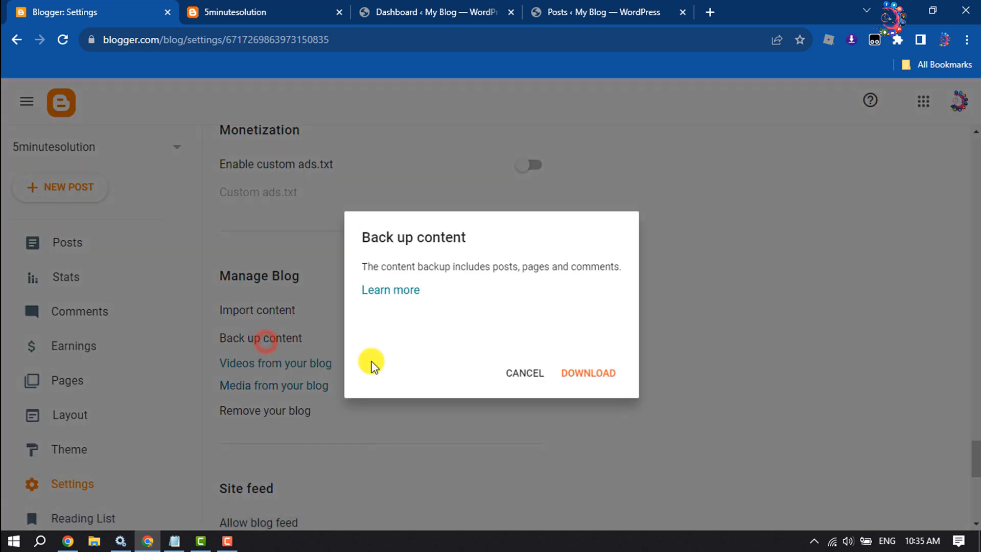
pyautogui.click(587, 374)
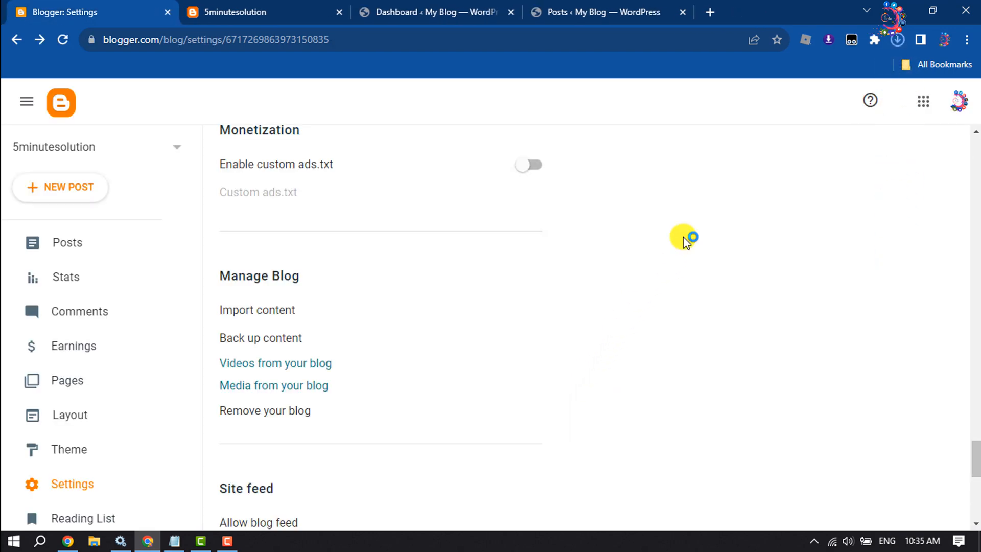
pyautogui.click(898, 40)
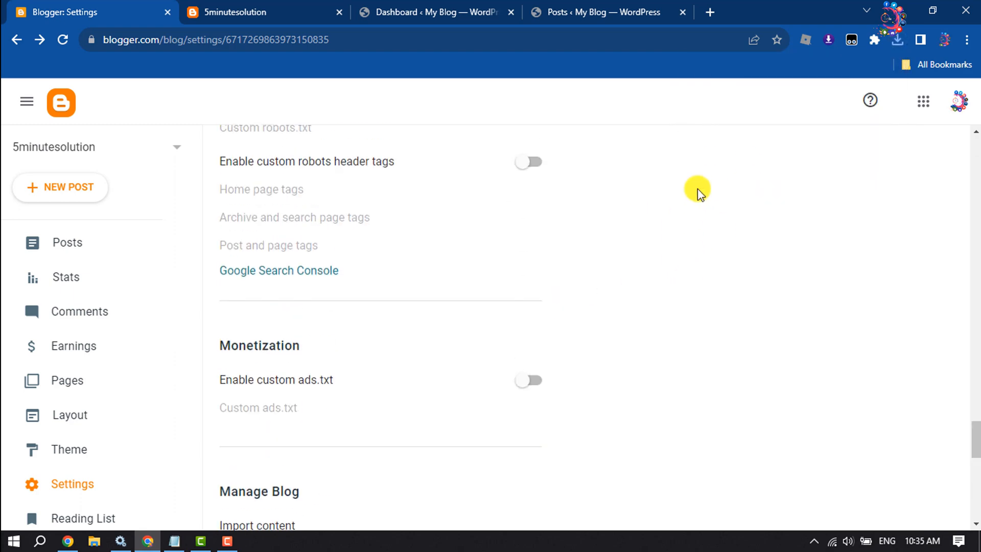
pyautogui.click(434, 13)
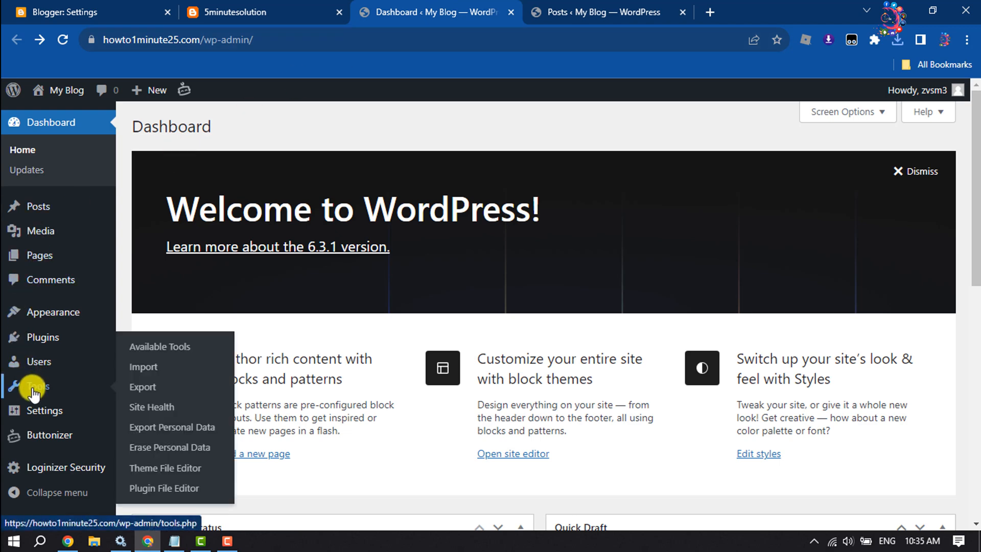
pyautogui.moveTo(144, 367)
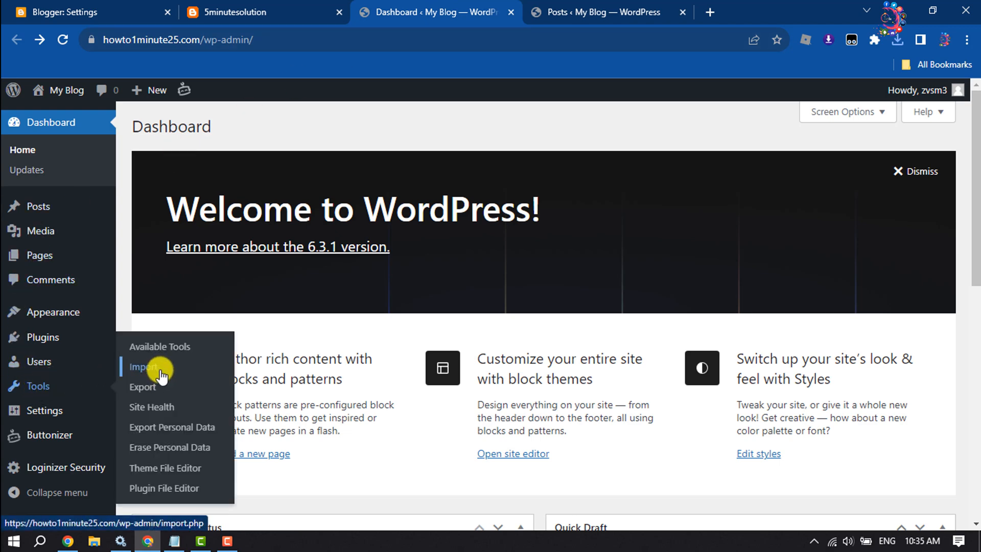
# From Tools > Import, install the Blogger importer and run it.
pyautogui.click(144, 367)
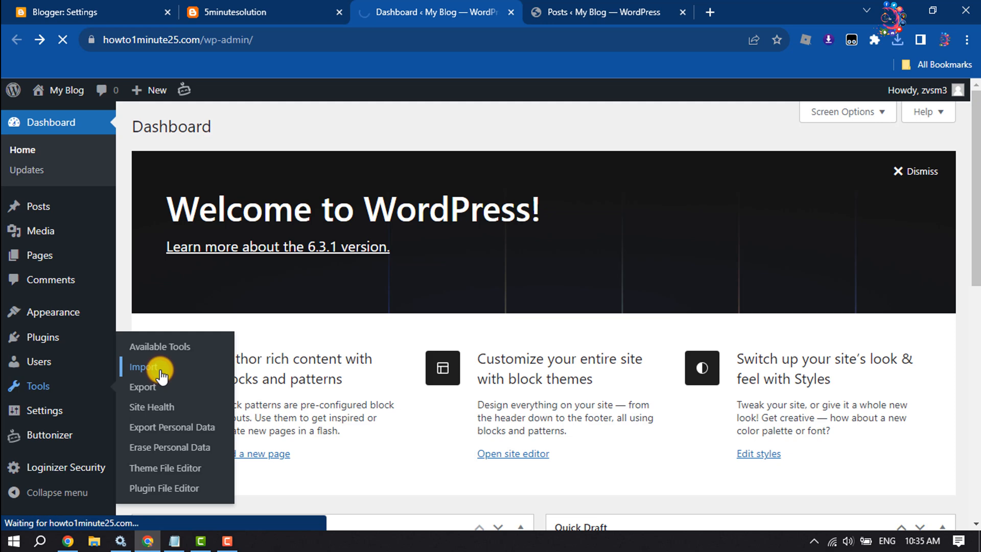
pyautogui.click(143, 366)
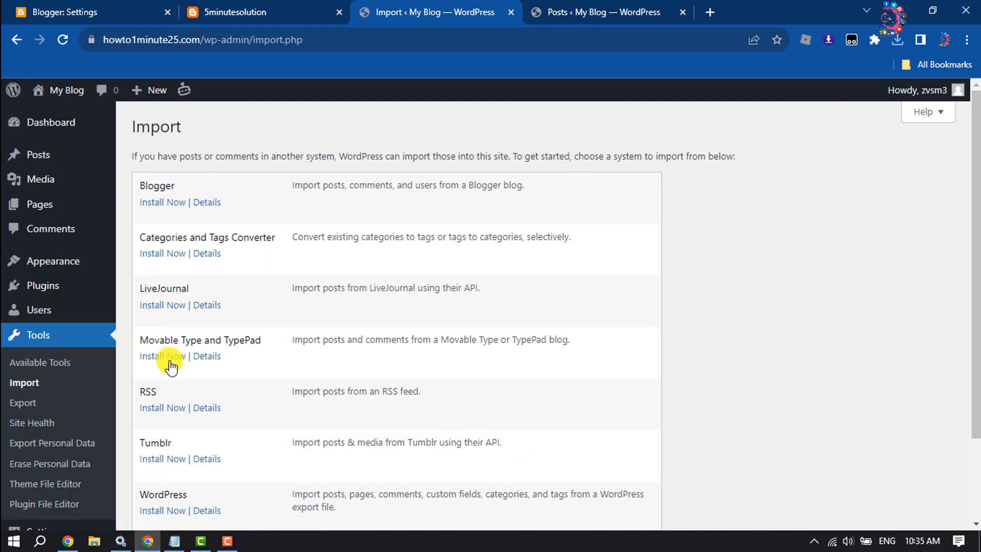
pyautogui.moveTo(139, 188)
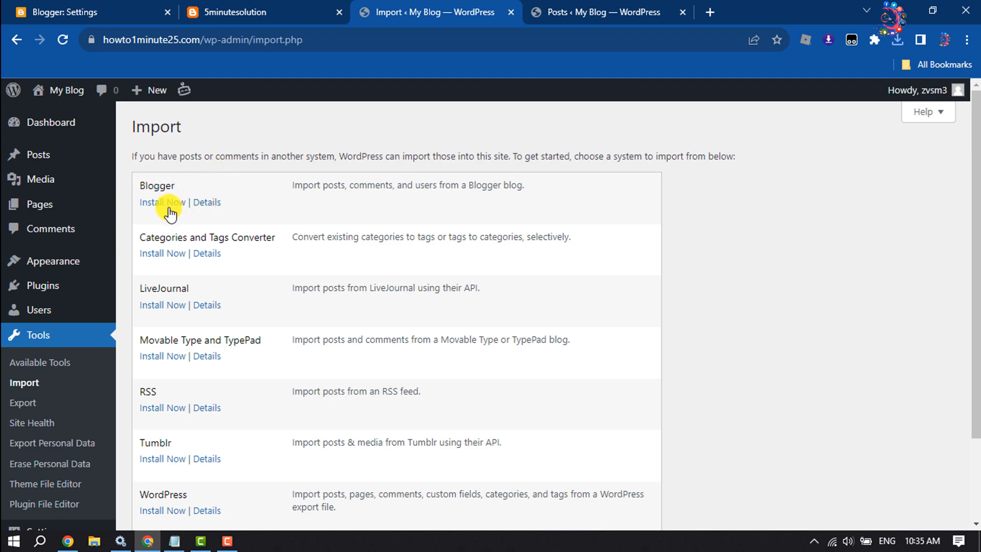
pyautogui.click(163, 202)
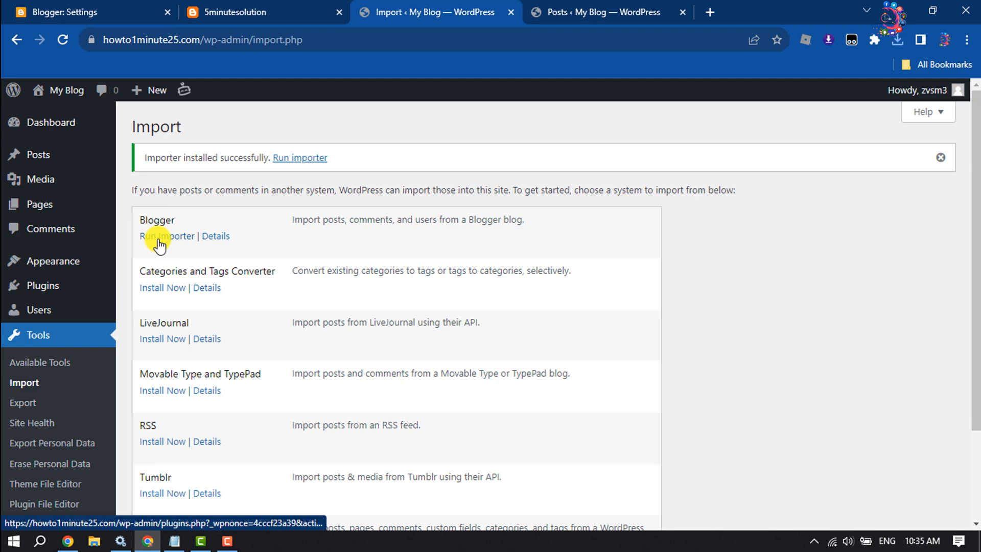
pyautogui.click(167, 236)
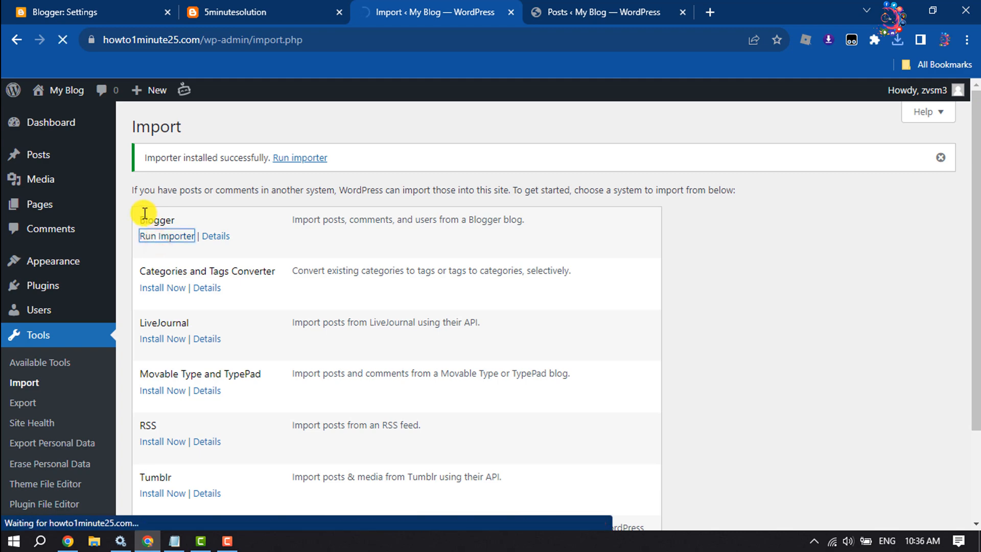
# Choose the blog-10-09-2023.xml export file from the Downloads folder.
pyautogui.click(167, 236)
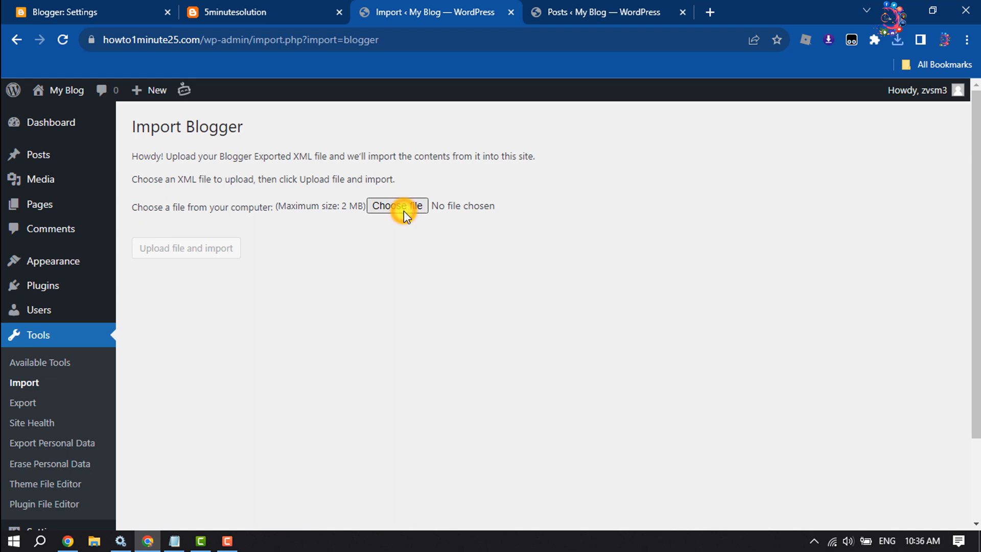
pyautogui.click(396, 206)
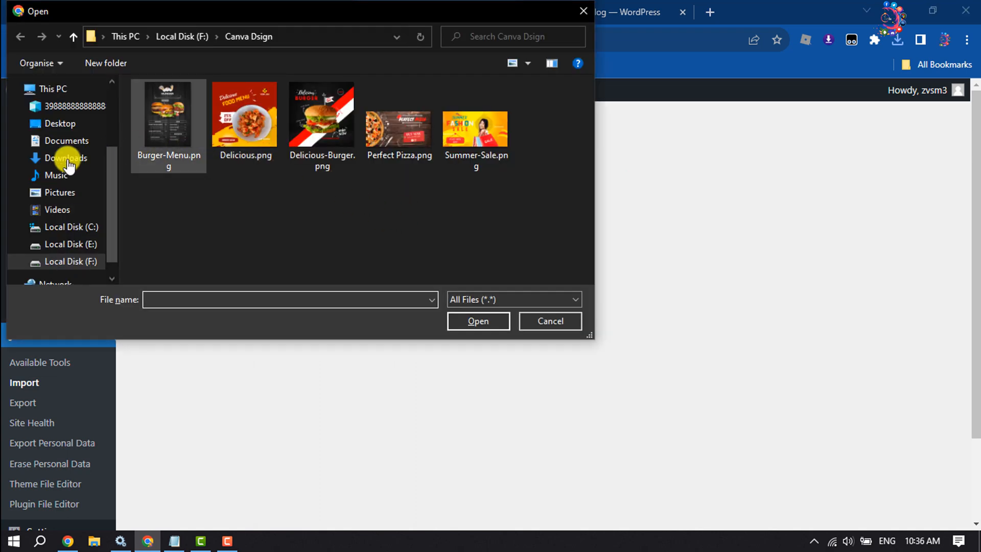
pyautogui.click(66, 158)
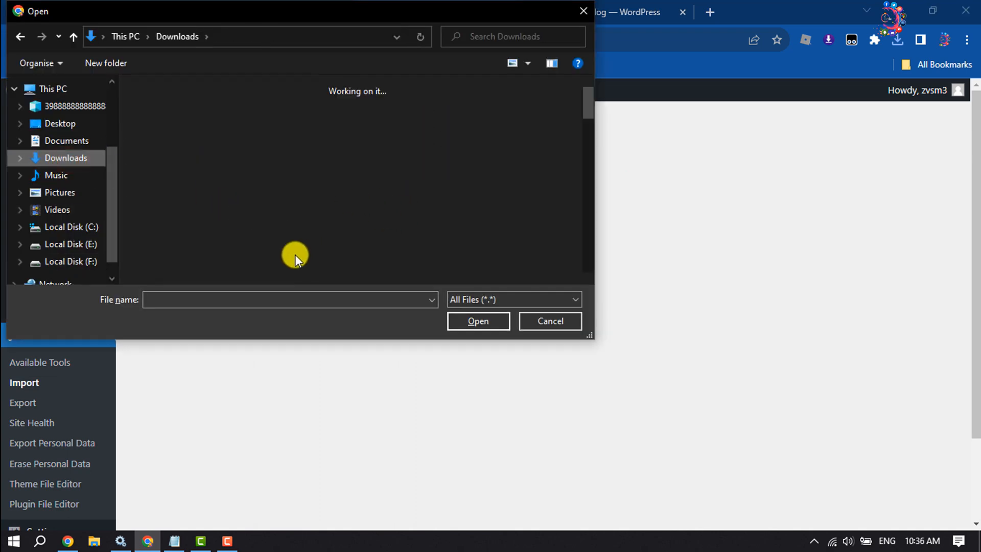
pyautogui.click(169, 135)
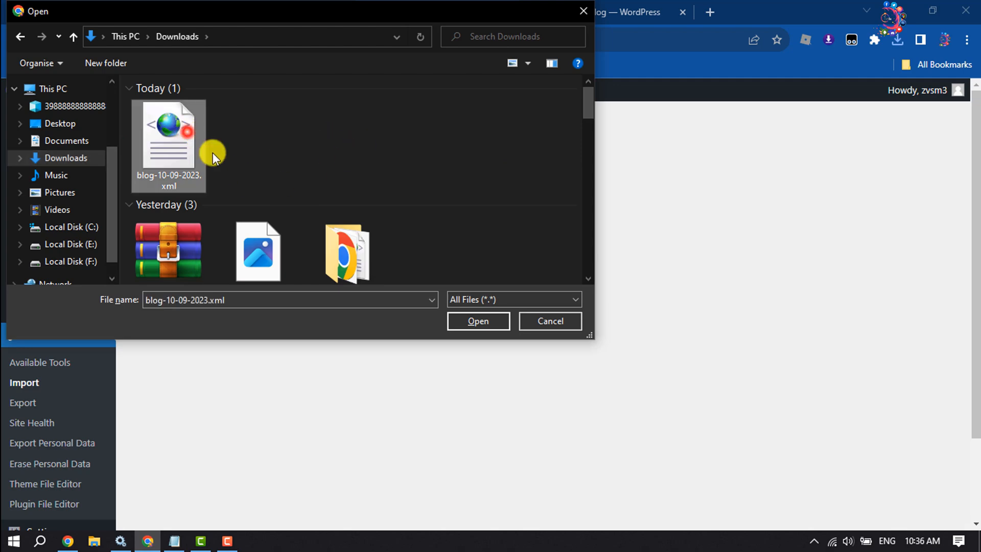
pyautogui.click(477, 321)
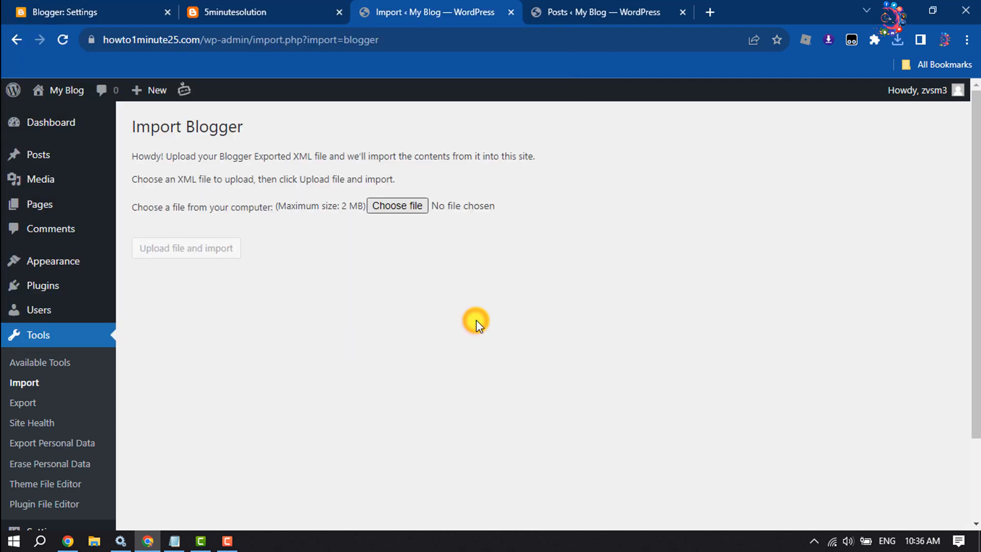
pyautogui.click(396, 205)
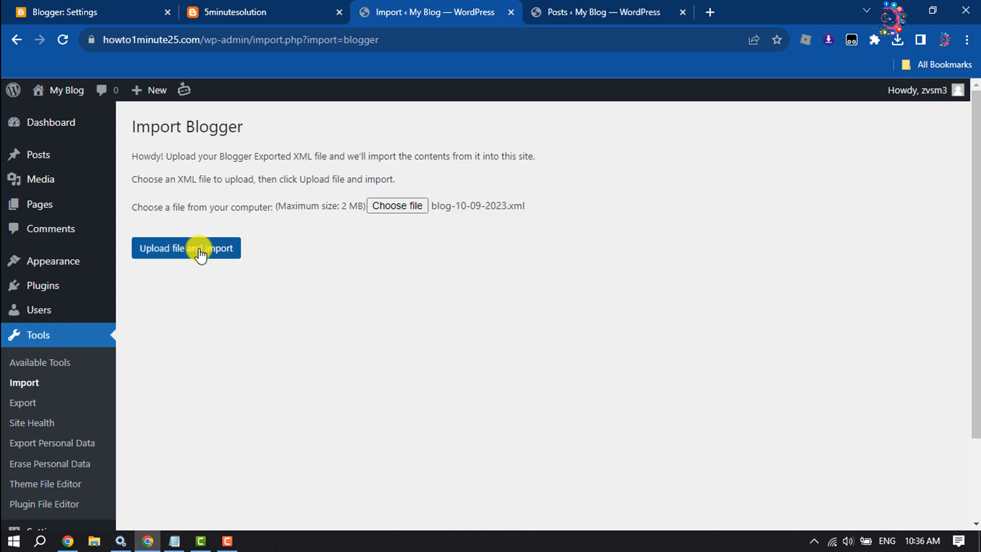
# Upload the export file and start the import, reaching the Assign Authors step.
pyautogui.click(186, 247)
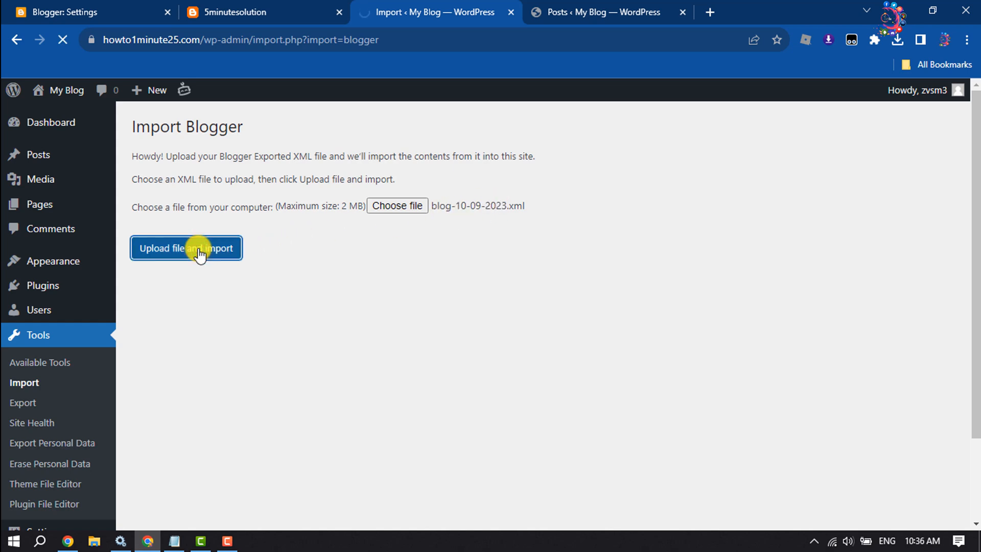
pyautogui.click(186, 247)
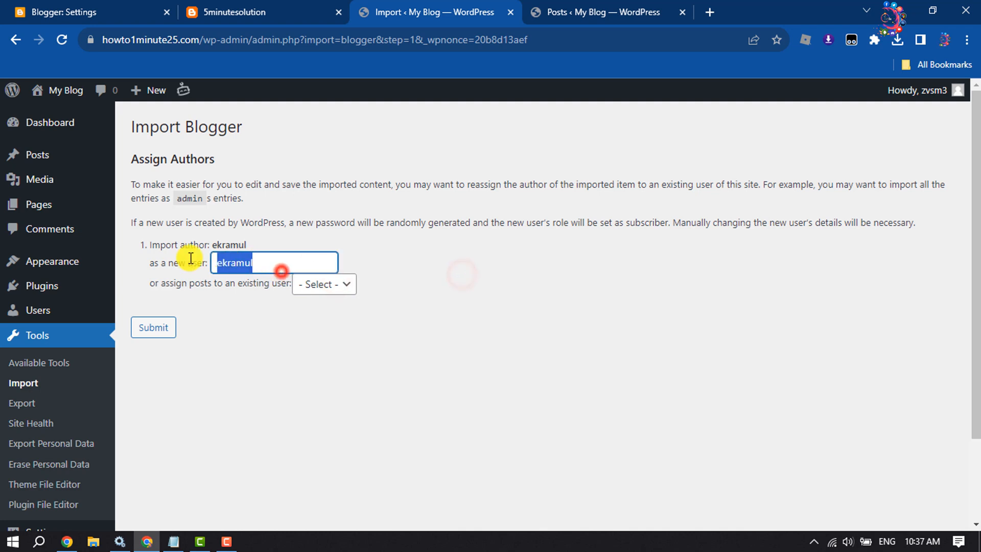
# Assign the imported Blogger author's posts to the existing site user and submit to finish the import.
pyautogui.click(324, 284)
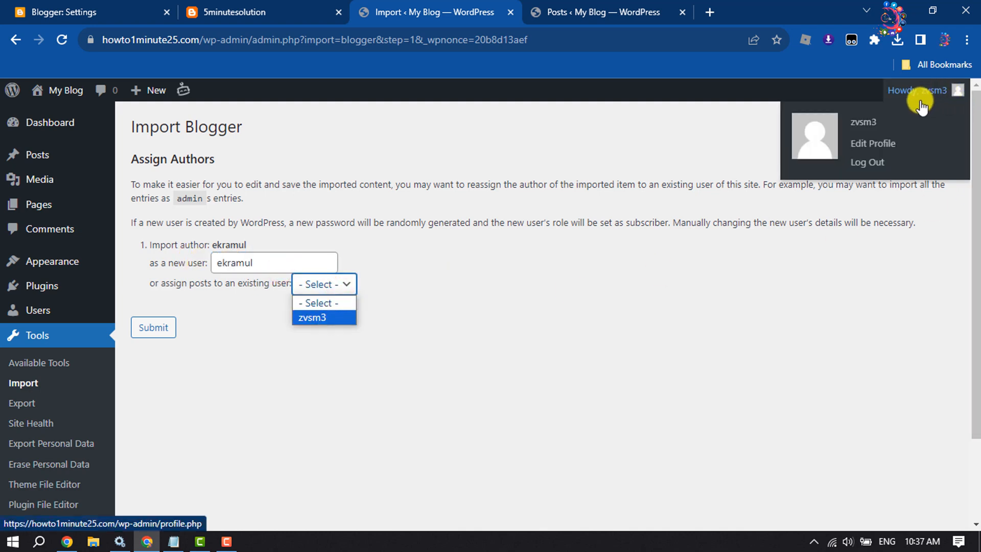
pyautogui.moveTo(864, 124)
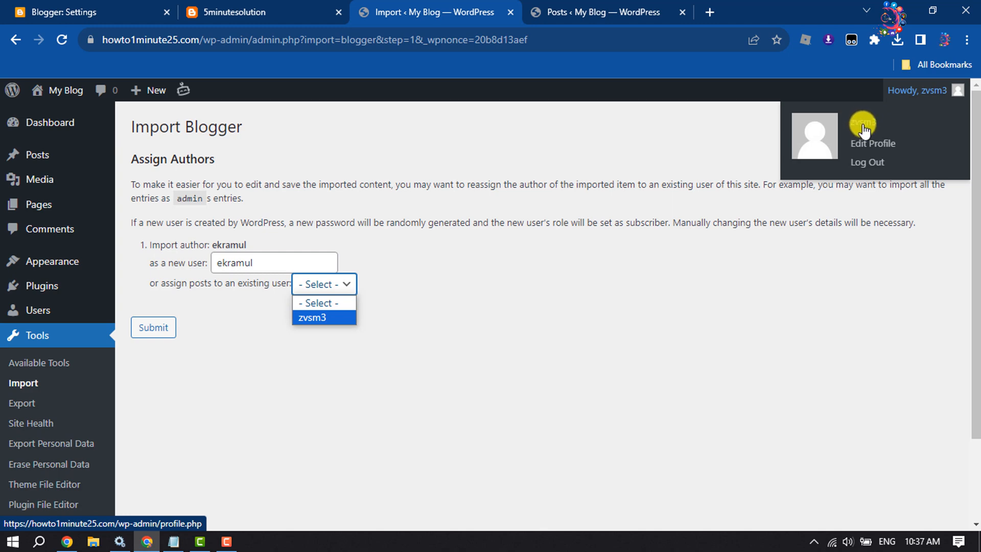
pyautogui.click(311, 317)
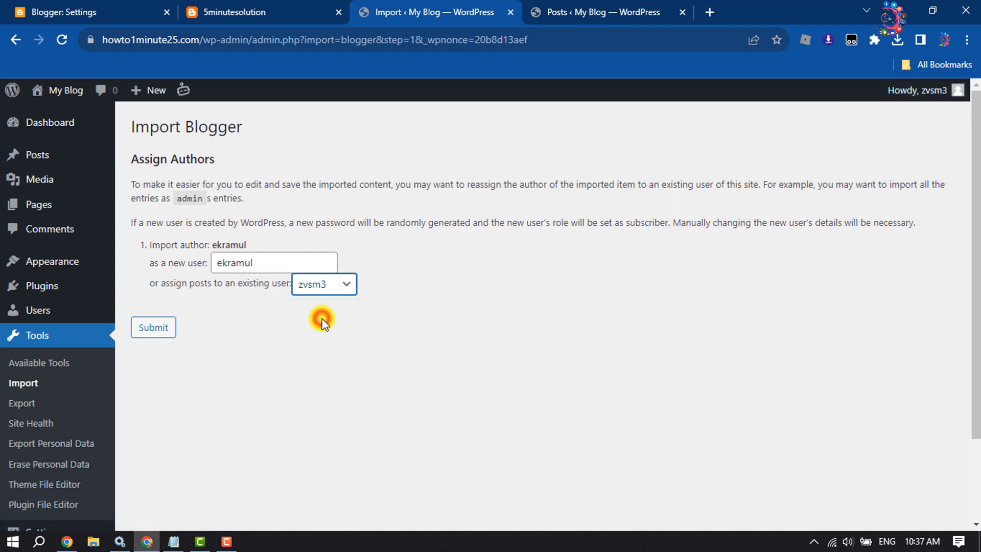
pyautogui.click(152, 327)
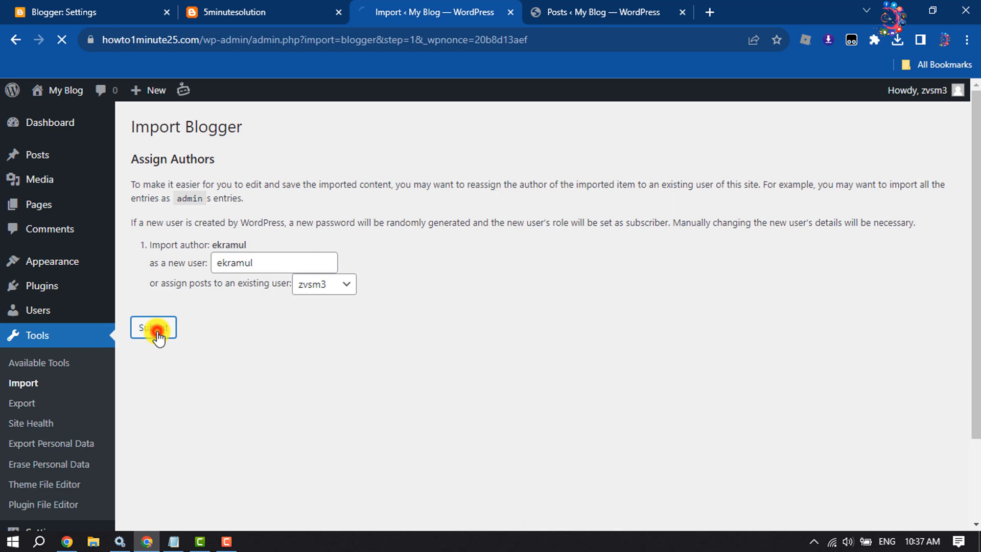
pyautogui.click(152, 327)
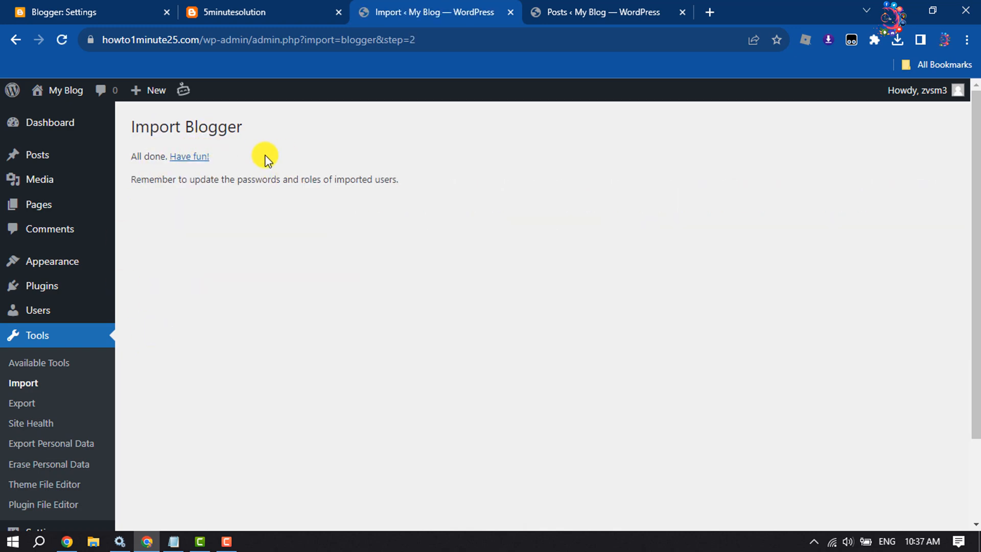
pyautogui.moveTo(37, 154)
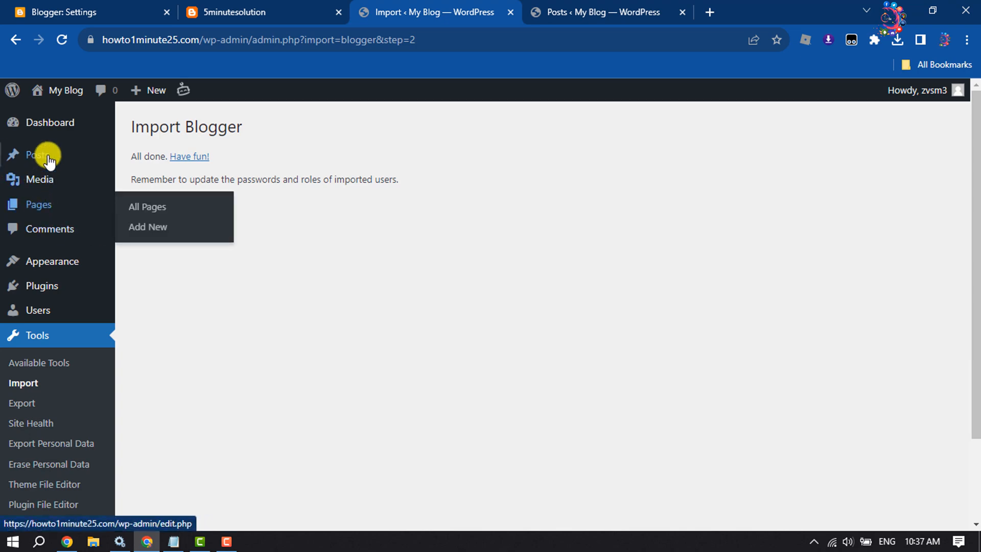
# View the WordPress posts list showing the three imported Blogger posts and close the duplicate tab.
pyautogui.click(40, 155)
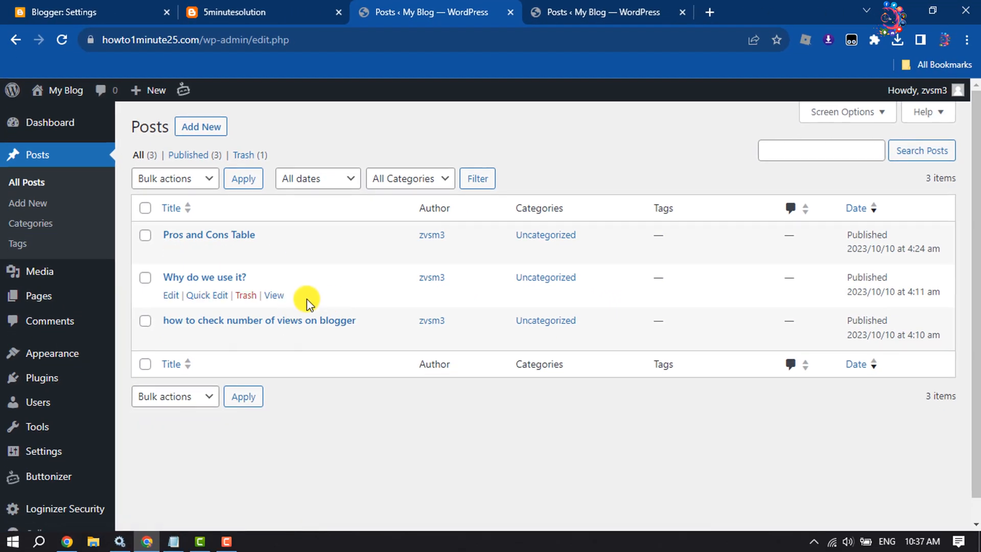
pyautogui.click(88, 13)
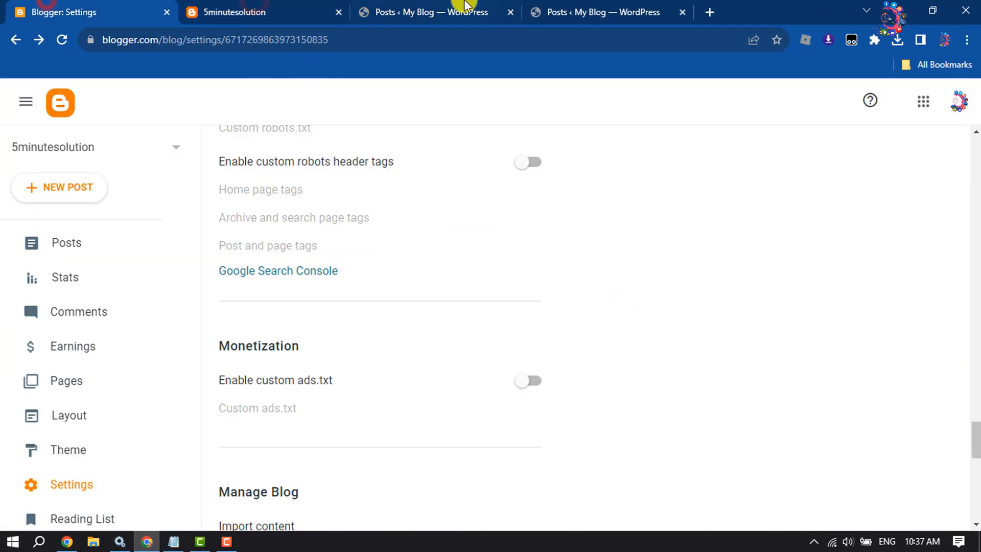
pyautogui.click(429, 13)
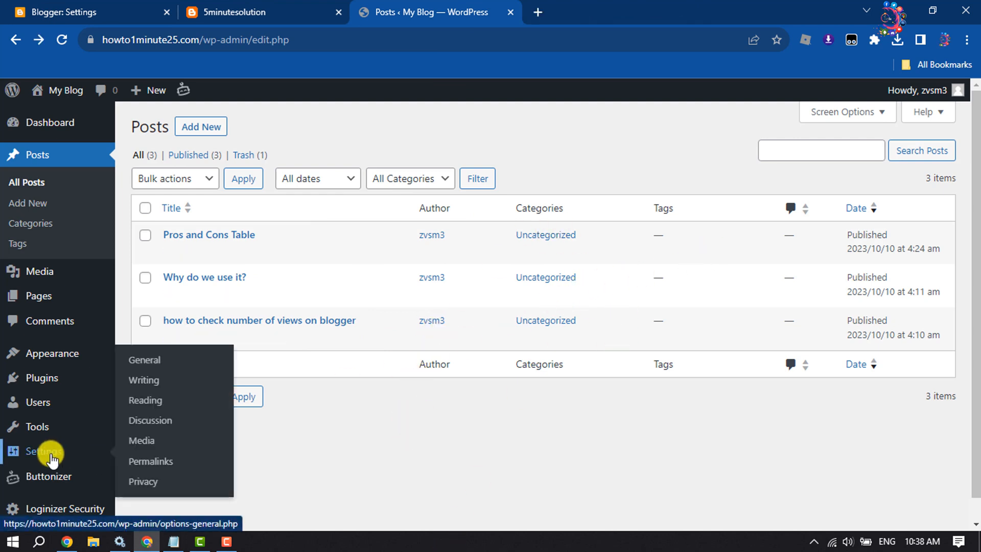
# Go to Permalink Settings, then view the Blogger 'Pros and Cons Table' post's year/month/post-name address.
pyautogui.click(150, 461)
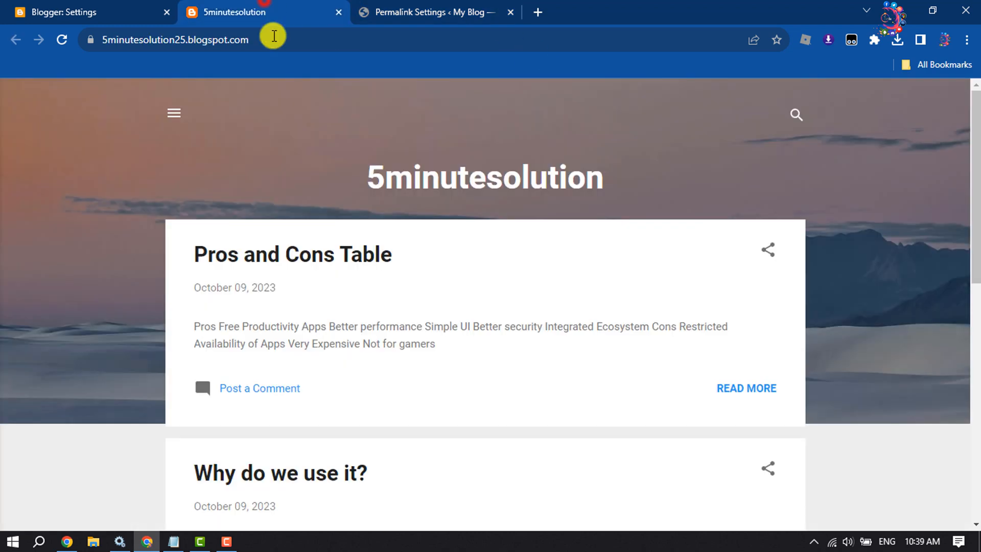
pyautogui.moveTo(214, 277)
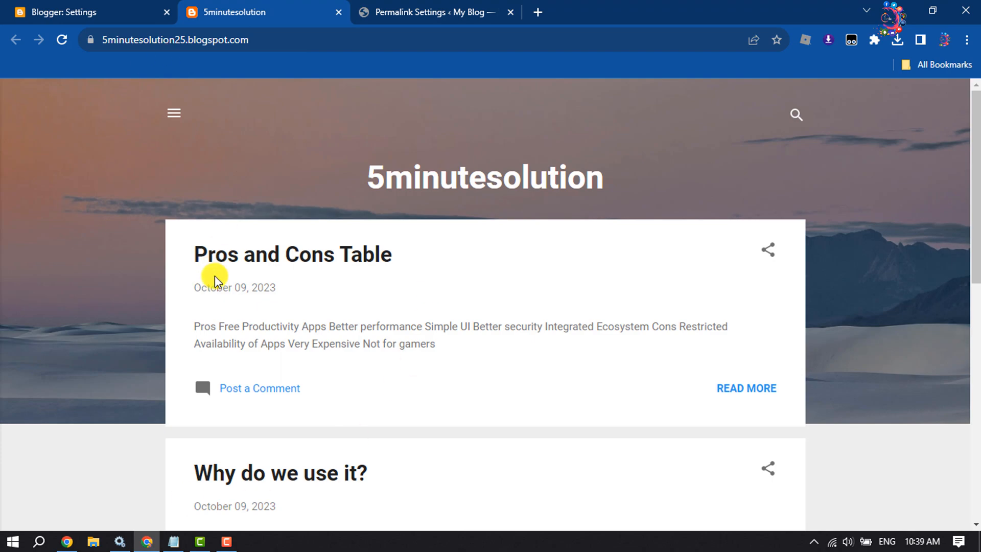
pyautogui.click(292, 255)
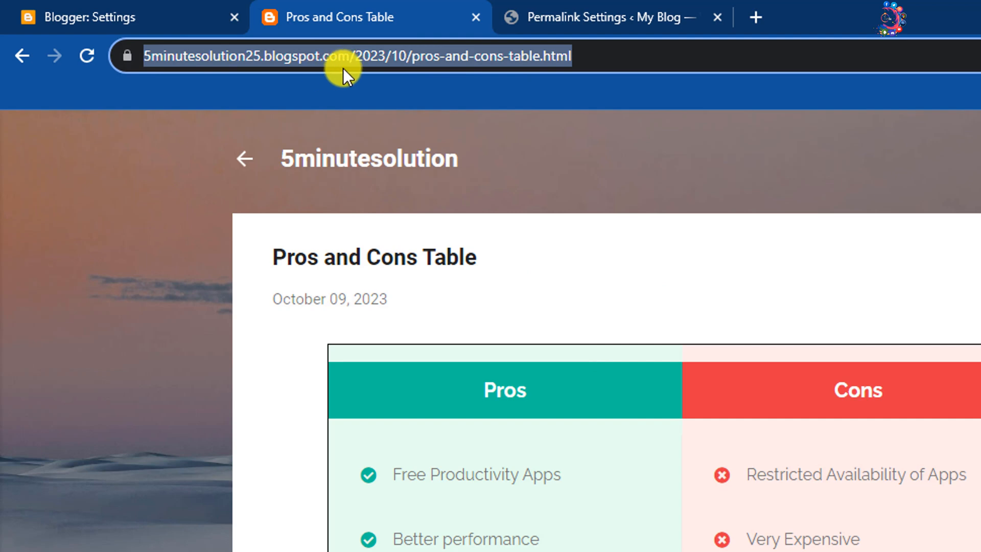
pyautogui.click(422, 55)
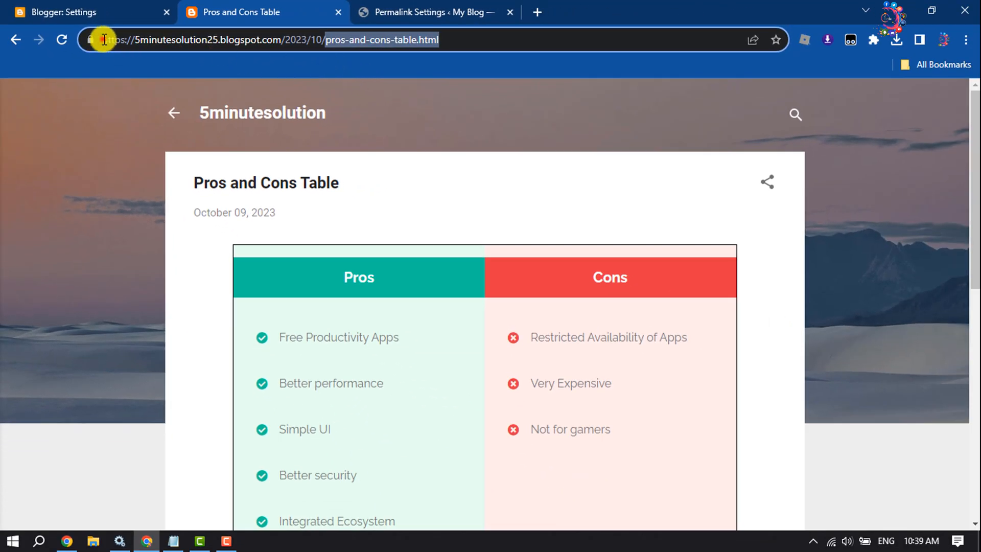
# Compare with the Blogger address and choose the Month and name permalink structure.
pyautogui.click(431, 13)
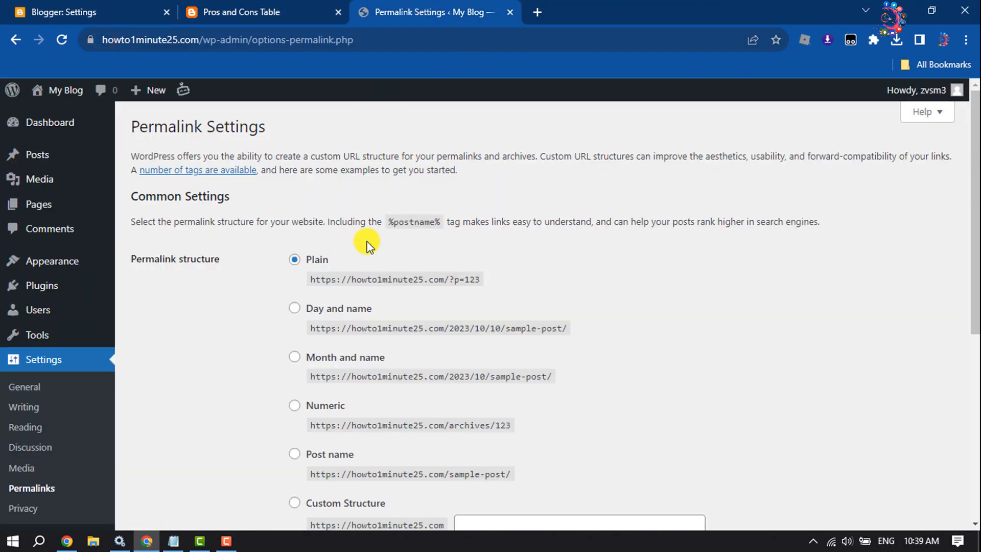
pyautogui.scroll(-3)
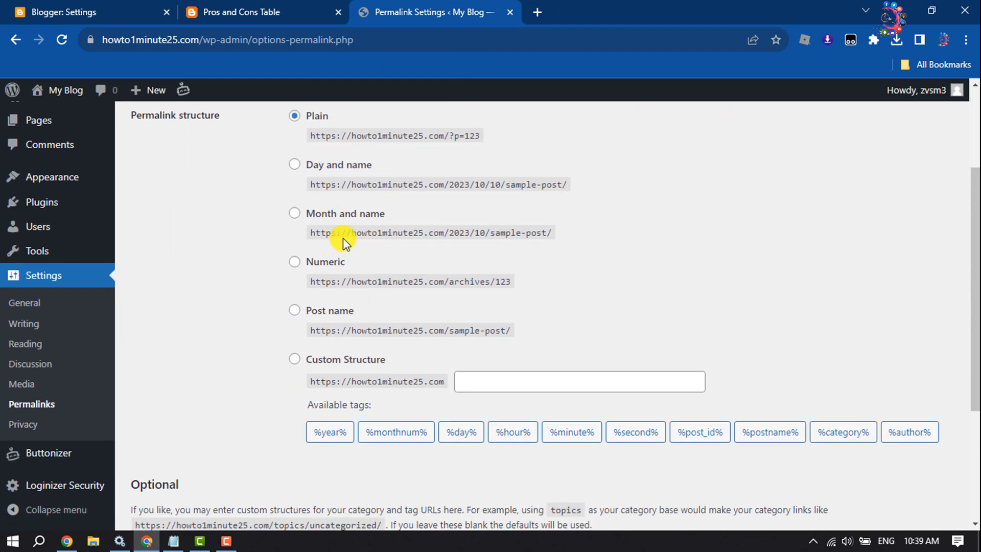
pyautogui.click(250, 12)
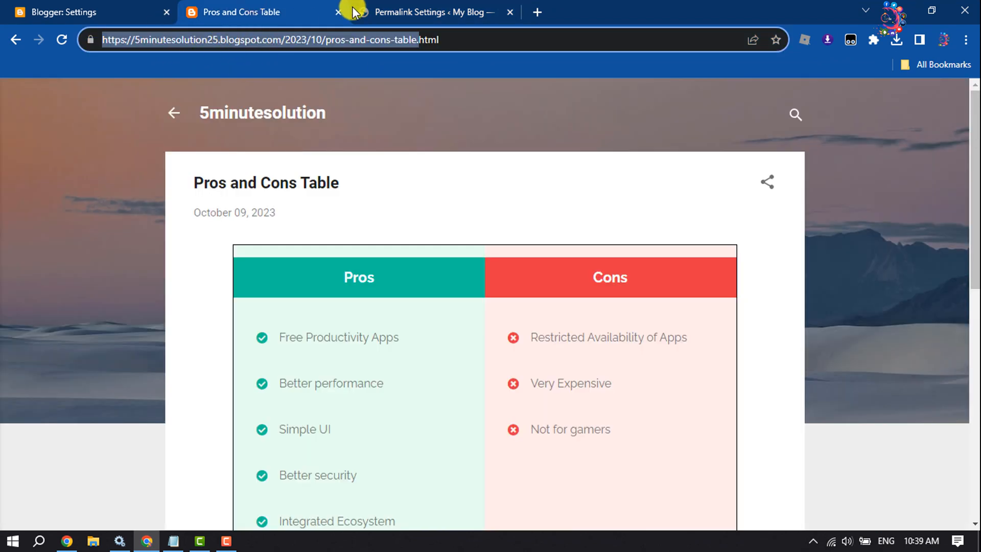
pyautogui.click(427, 13)
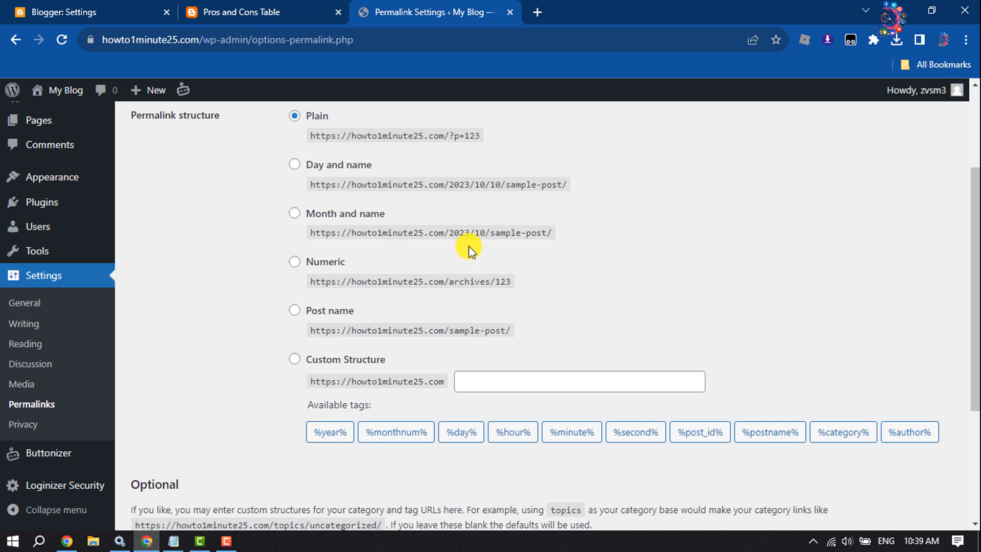
pyautogui.moveTo(278, 225)
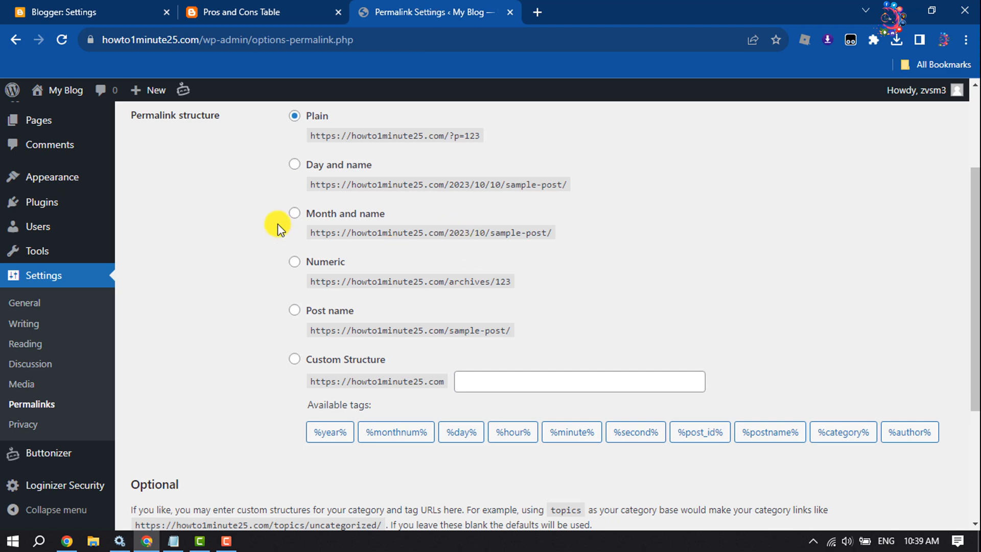
pyautogui.click(295, 213)
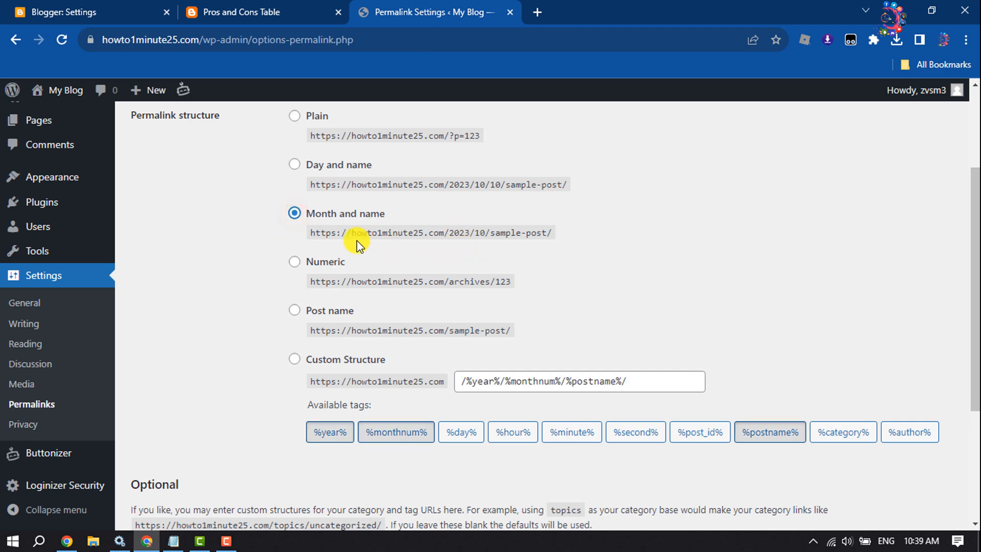
pyautogui.moveTo(308, 232); pyautogui.dragTo(438, 232)
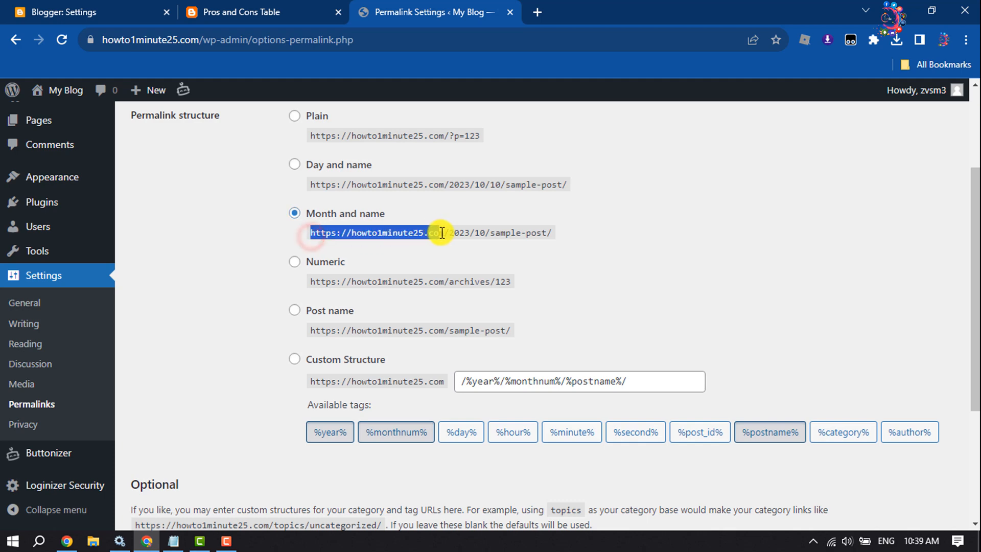
# Verify the structure matches the Blogger post's address and save the permalink changes.
pyautogui.click(257, 12)
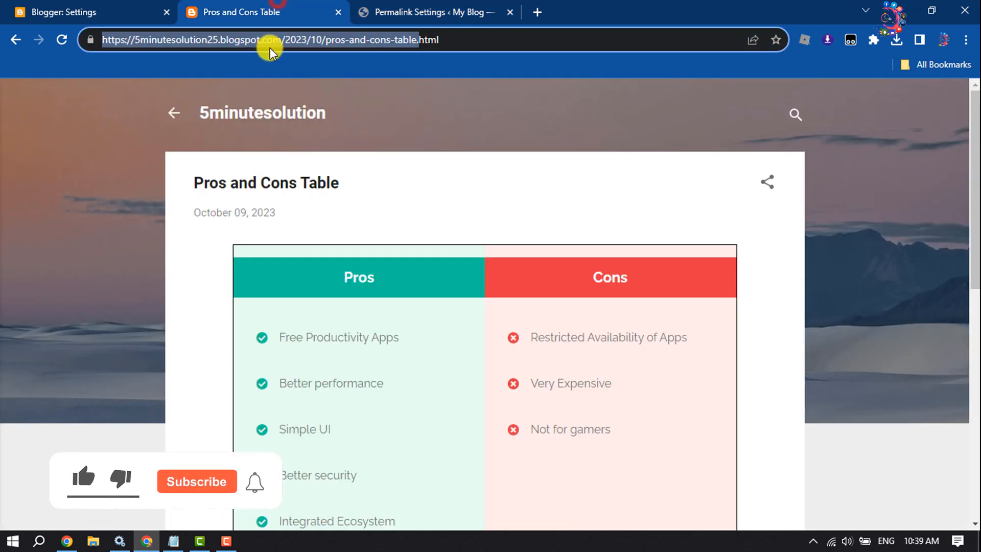
pyautogui.click(425, 12)
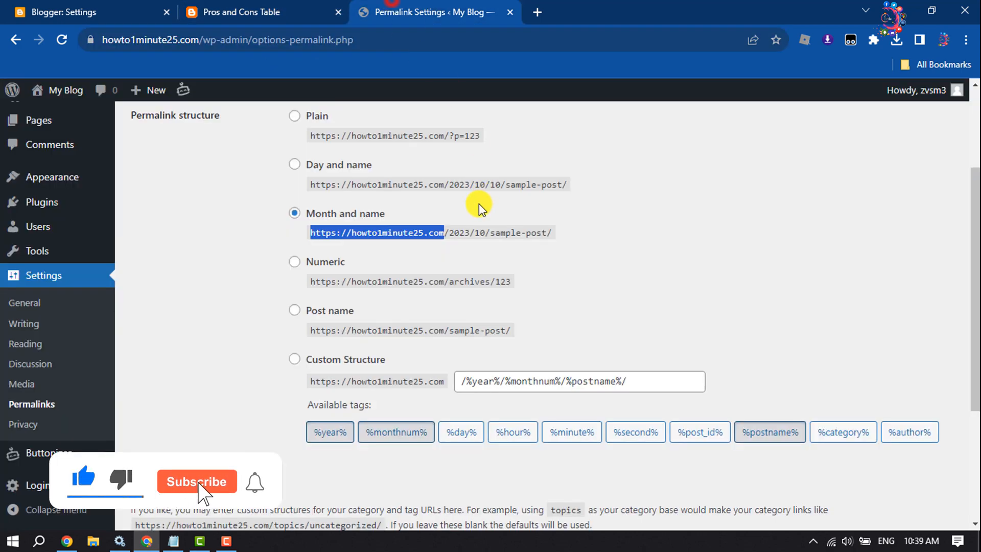
pyautogui.click(263, 12)
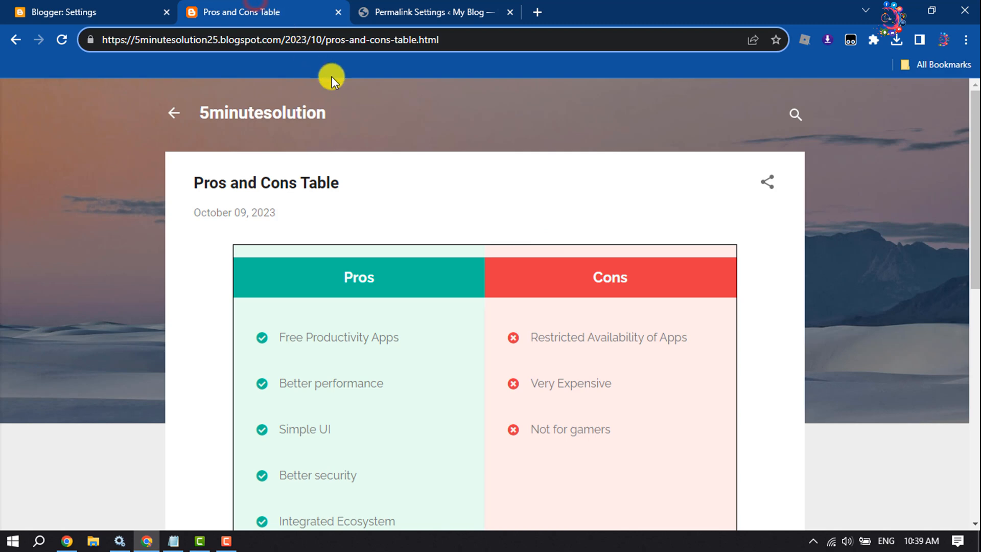
pyautogui.click(431, 12)
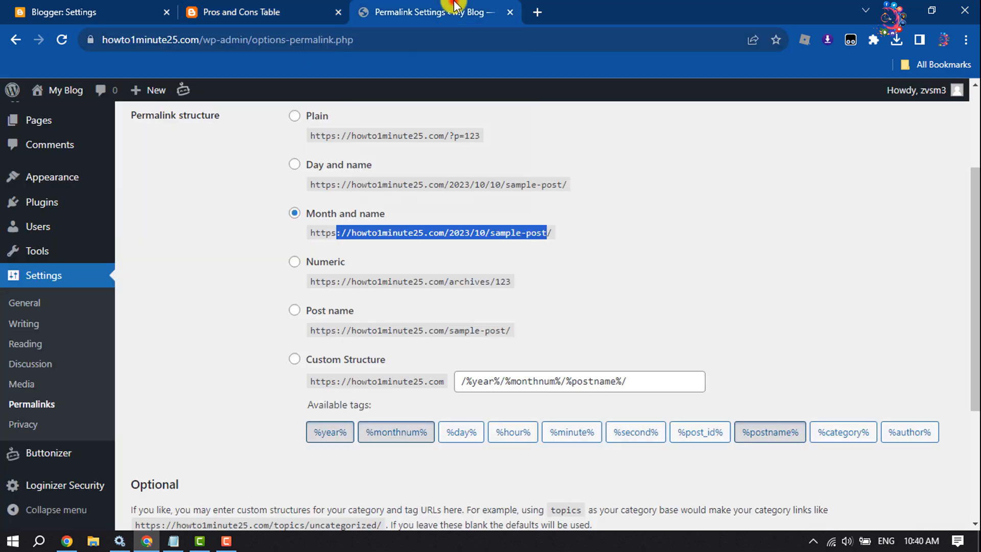
pyautogui.click(243, 13)
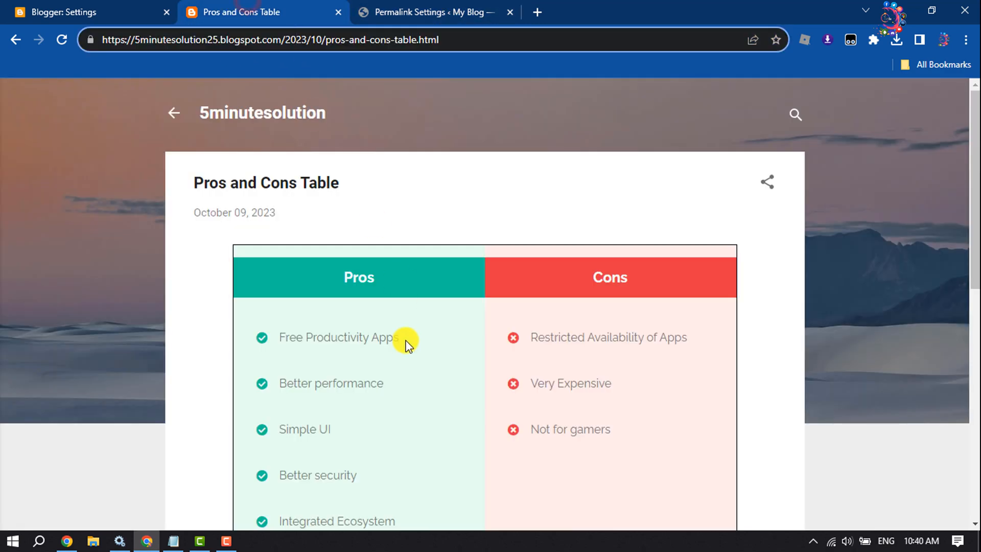
pyautogui.click(435, 12)
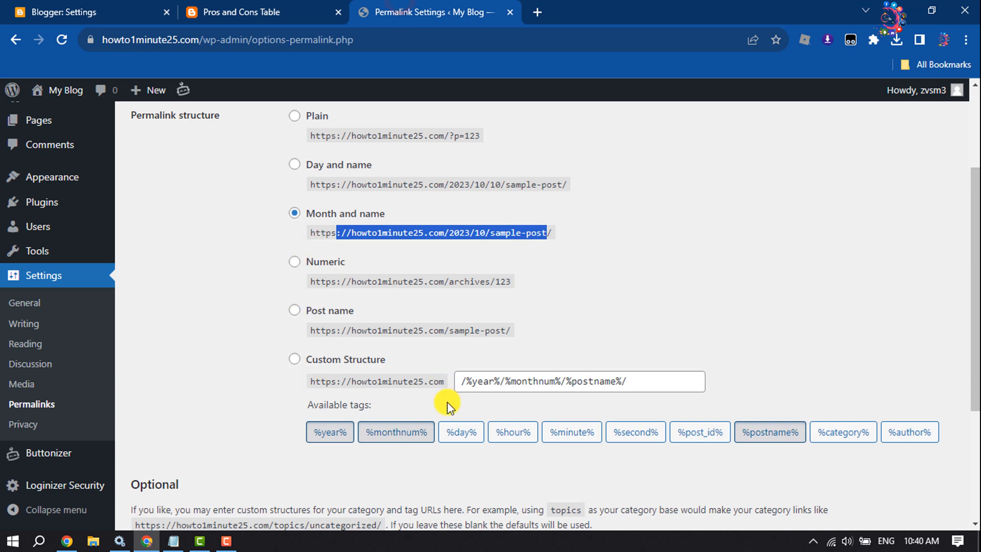
pyautogui.click(167, 509)
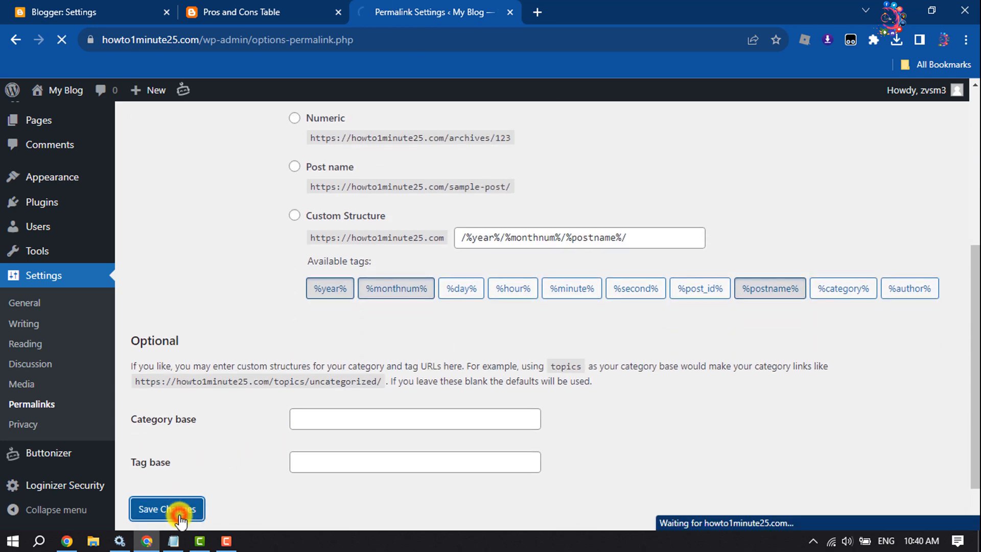
pyautogui.click(166, 509)
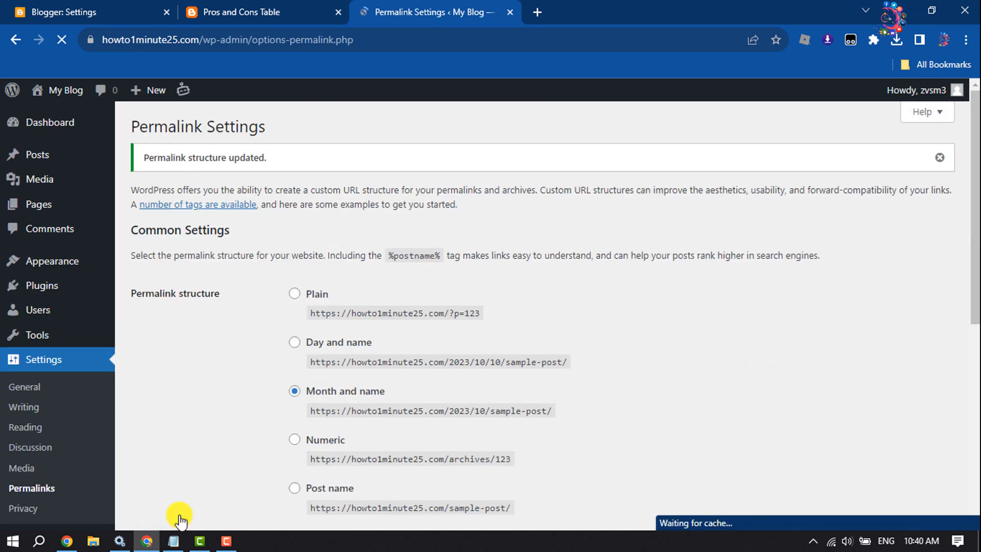